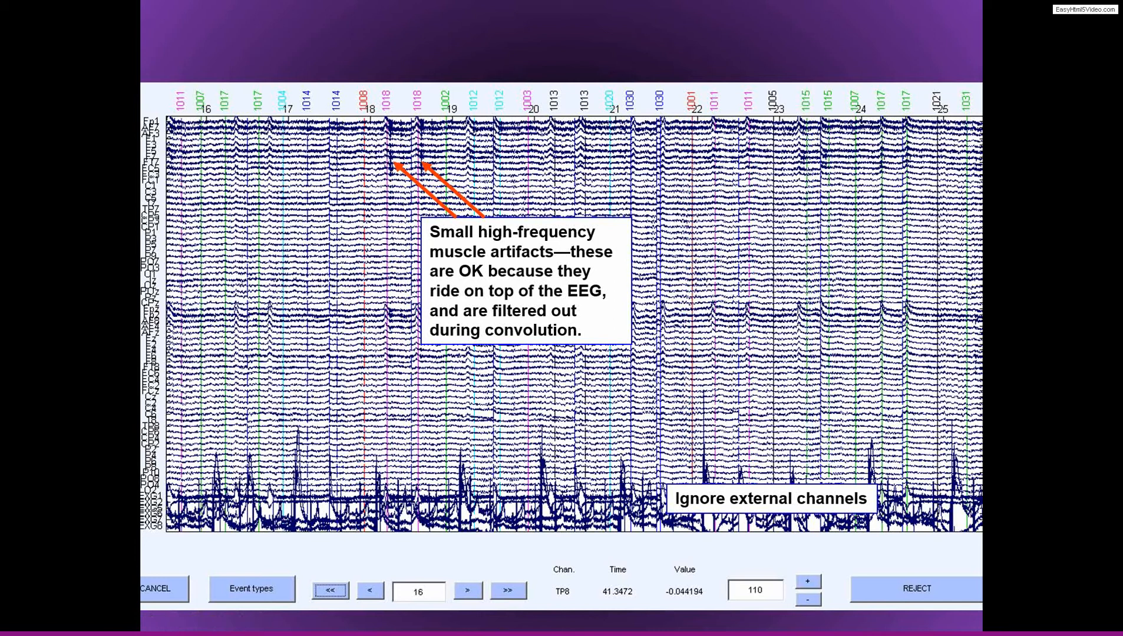
{"action": "mouse_move", "coordinate": [374, 547]}
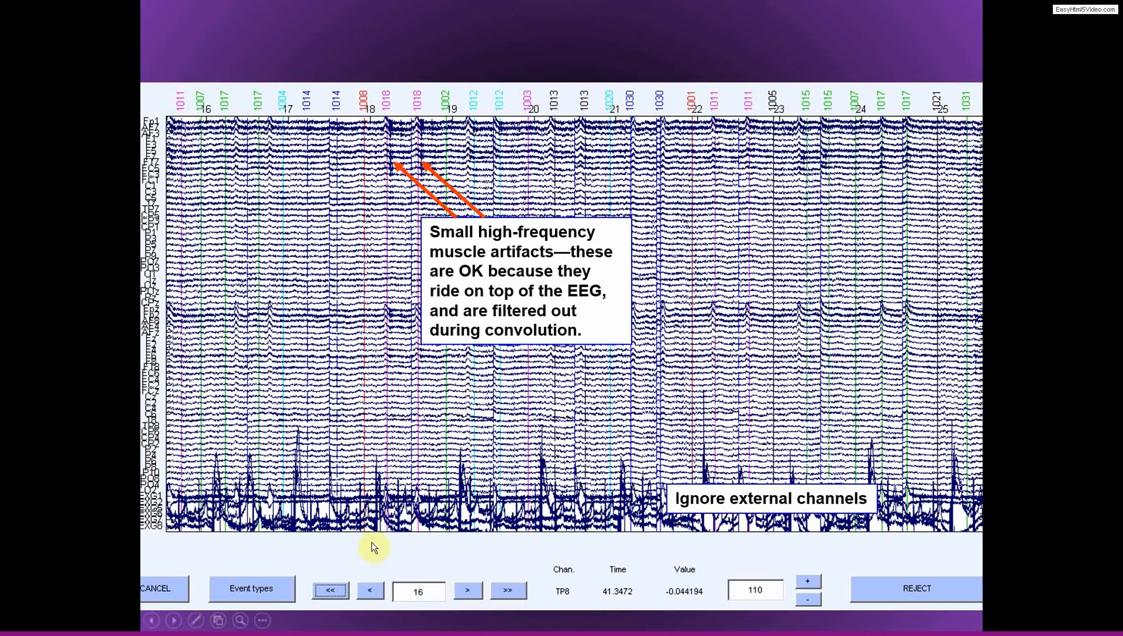
{"action": "mouse_move", "coordinate": [374, 548]}
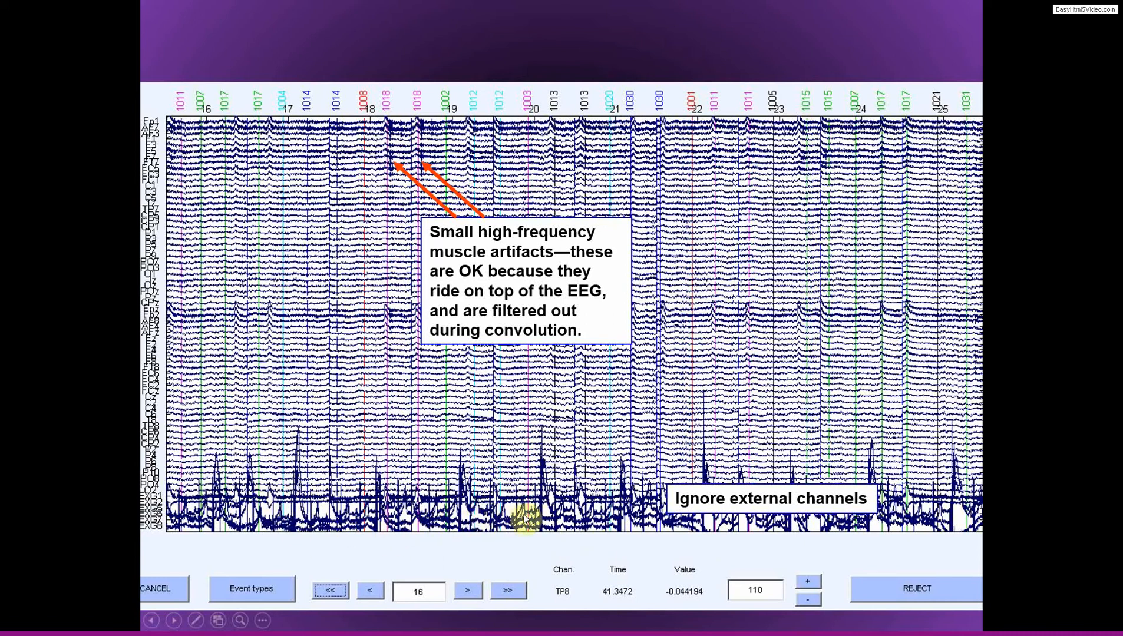
{"action": "mouse_move", "coordinate": [400, 211]}
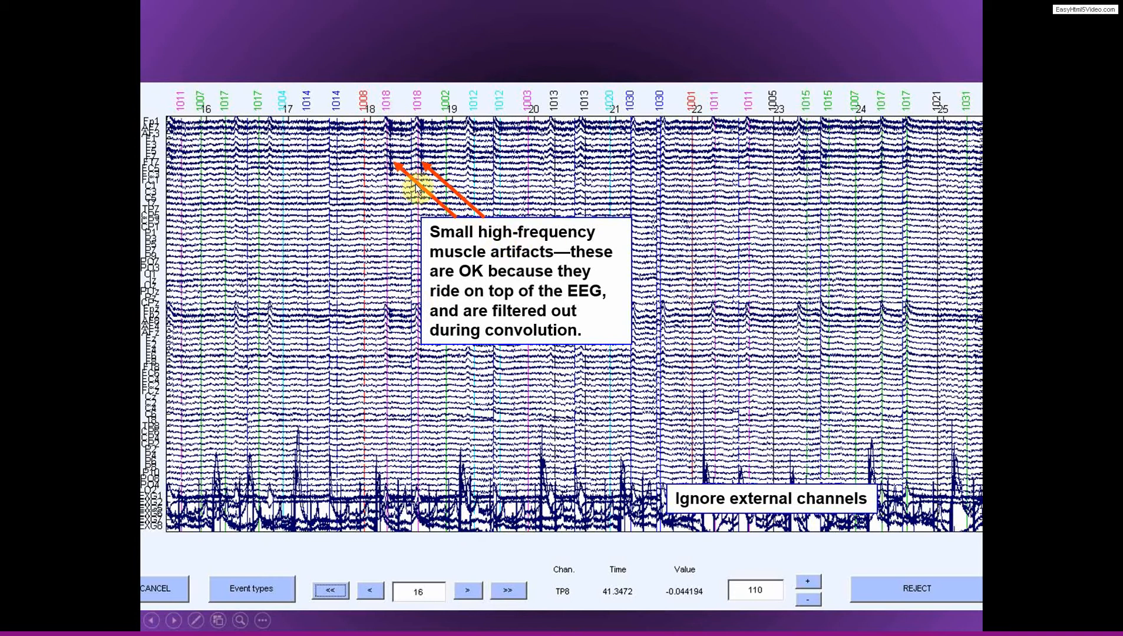
{"action": "mouse_move", "coordinate": [397, 140]}
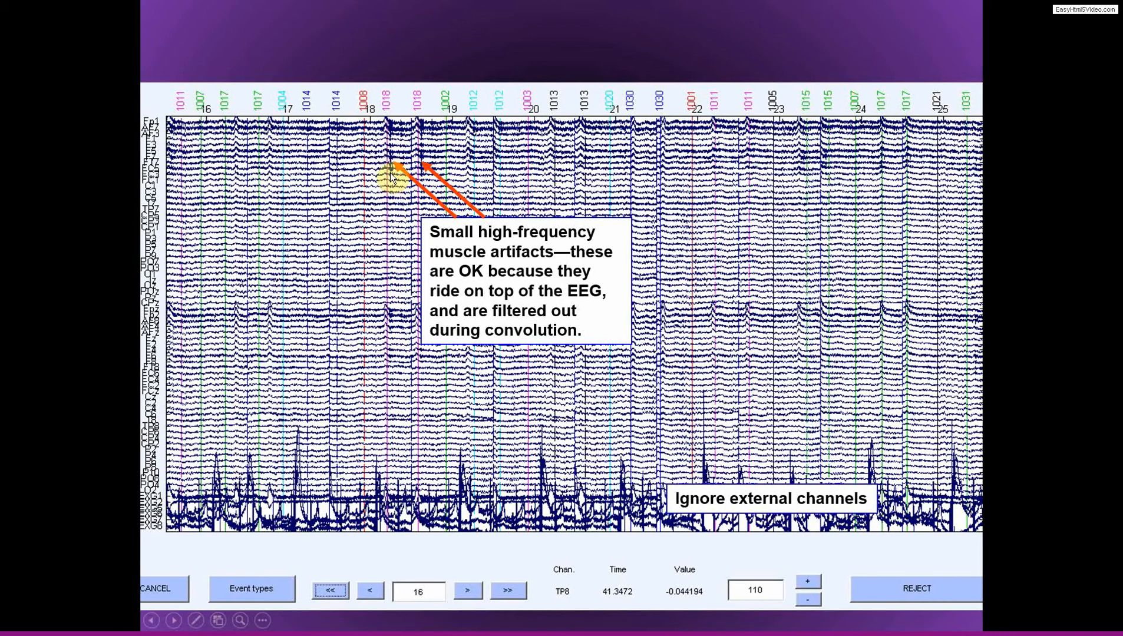
{"action": "mouse_move", "coordinate": [454, 168]}
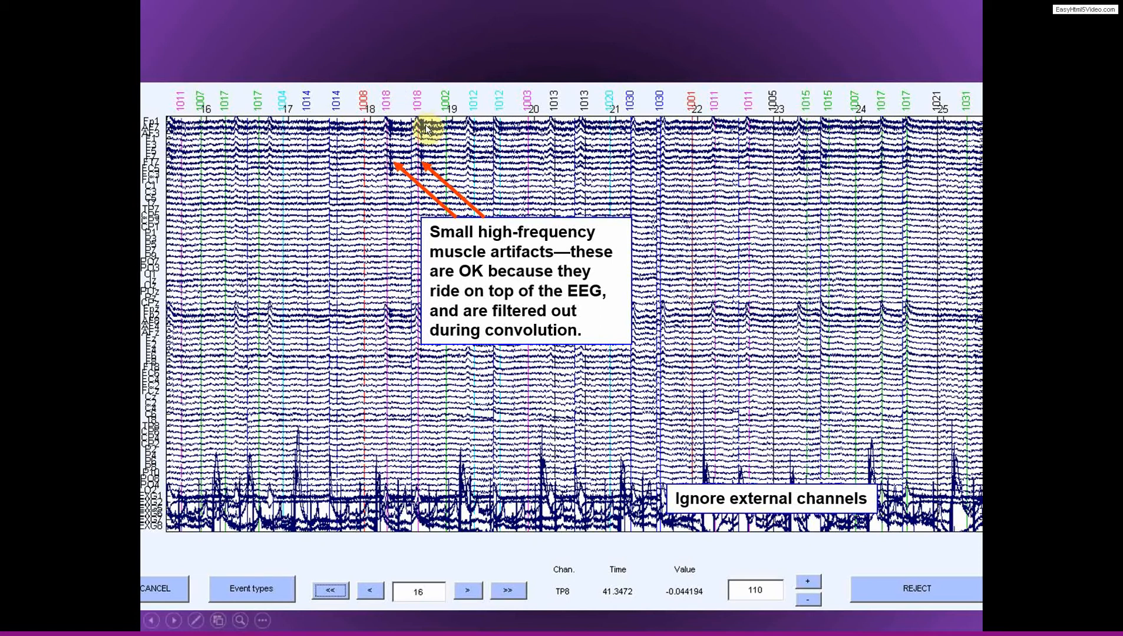
{"action": "mouse_move", "coordinate": [180, 176]}
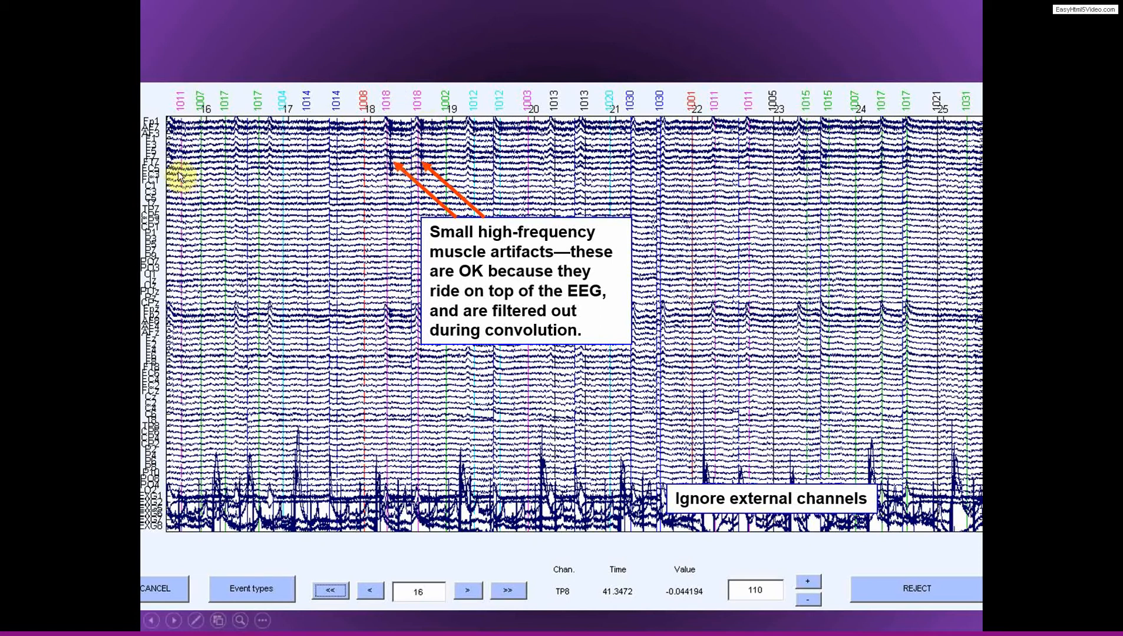
{"action": "mouse_move", "coordinate": [294, 172]}
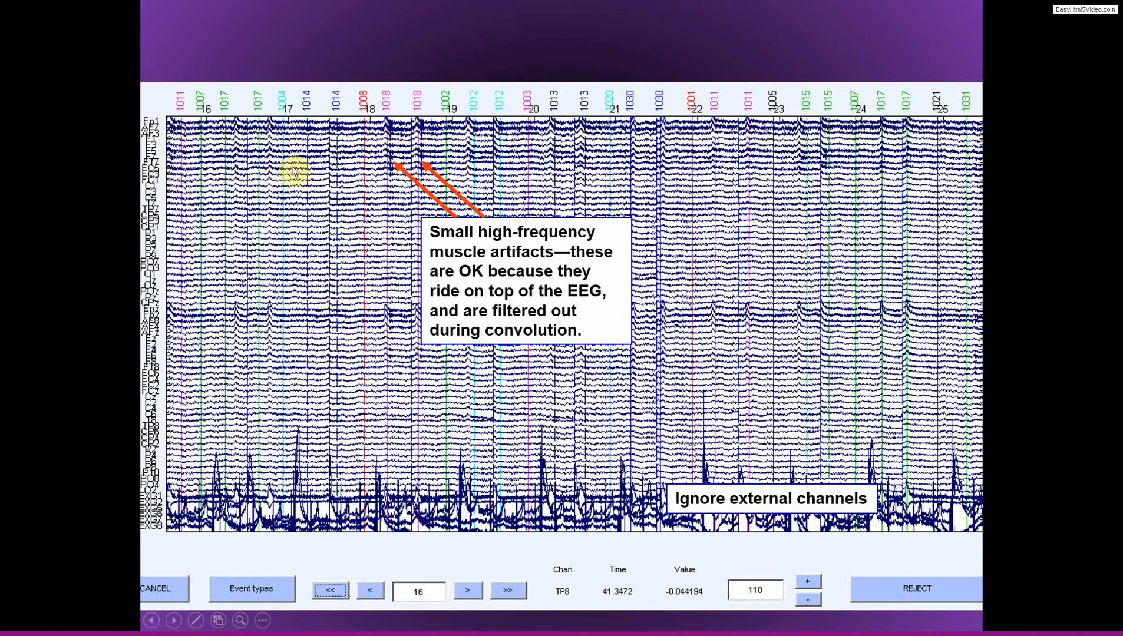
{"action": "mouse_move", "coordinate": [434, 194]}
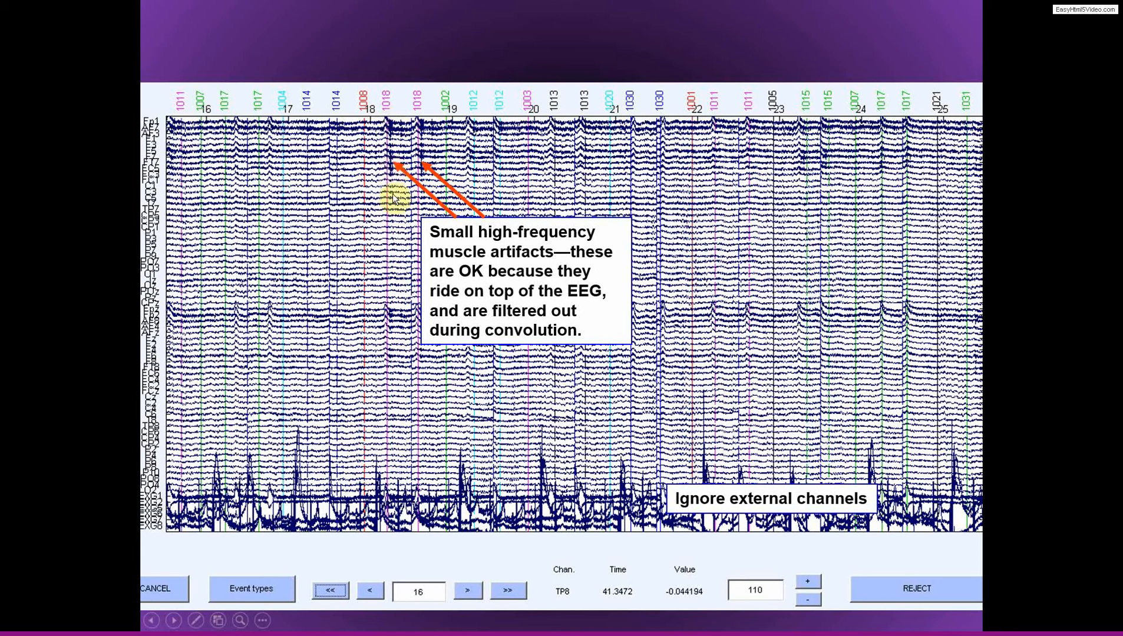
{"action": "mouse_move", "coordinate": [394, 172]}
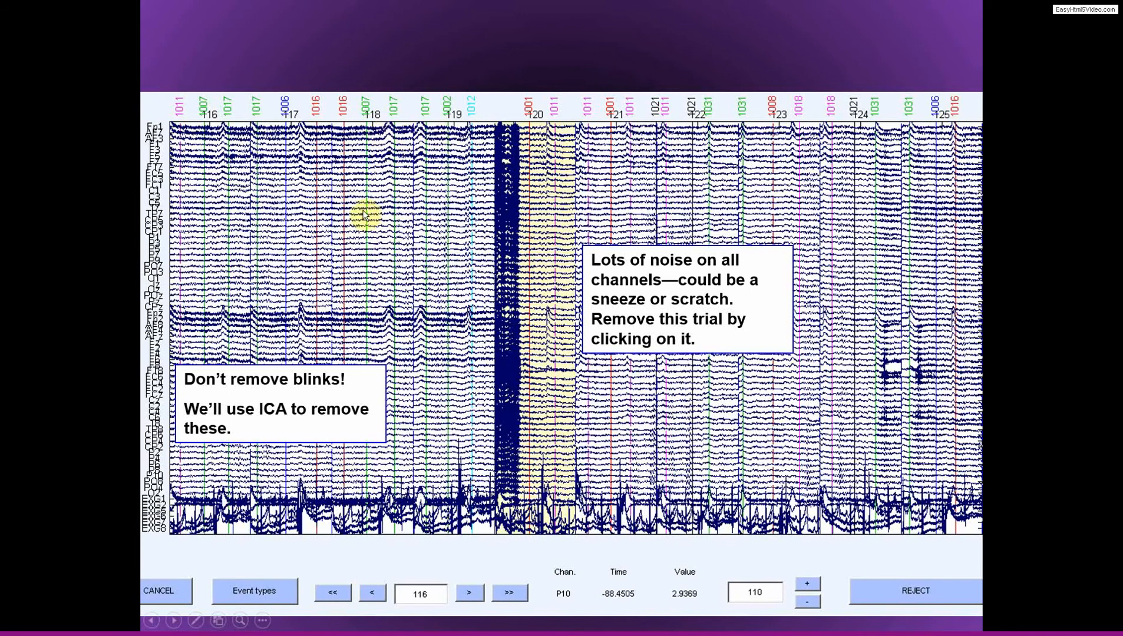
{"action": "mouse_move", "coordinate": [244, 316]}
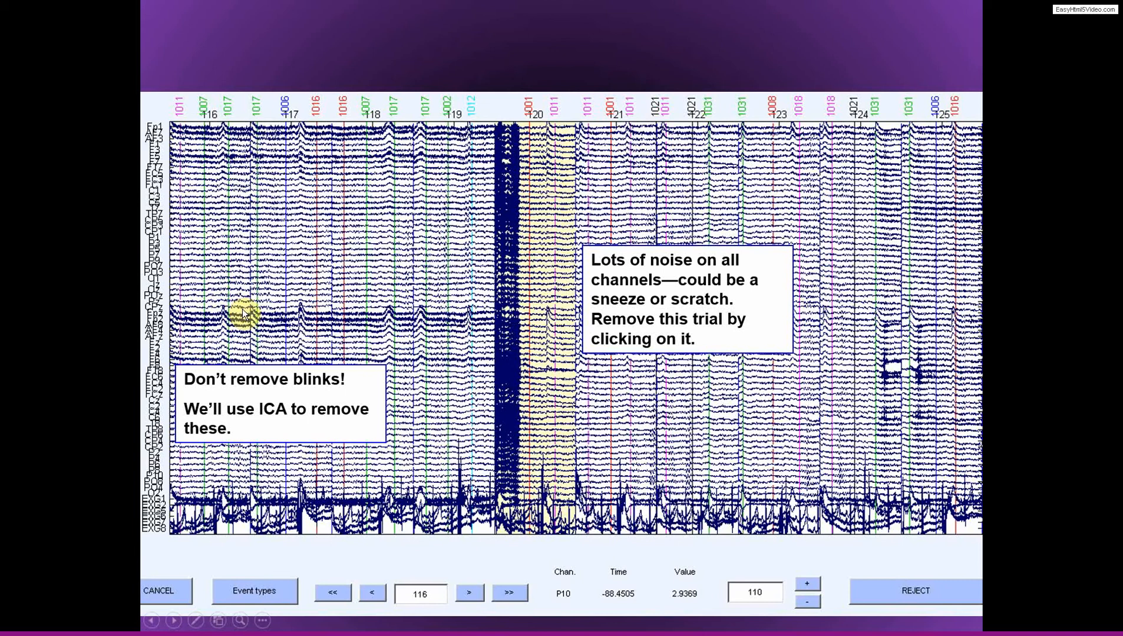
{"action": "mouse_move", "coordinate": [301, 319]}
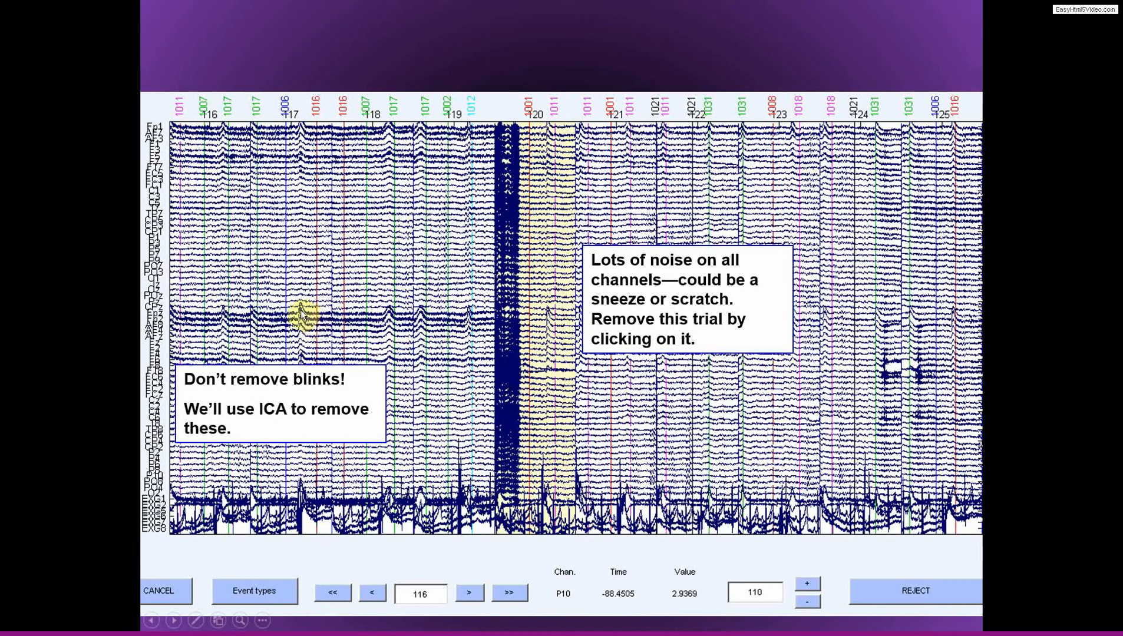
{"action": "mouse_move", "coordinate": [258, 323]}
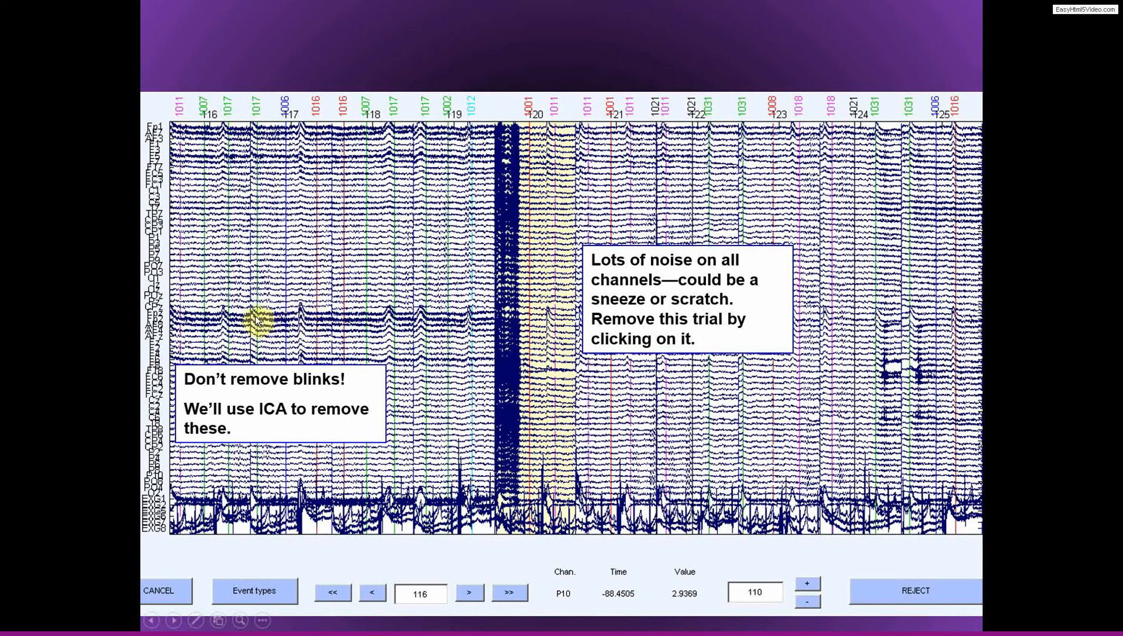
{"action": "mouse_move", "coordinate": [297, 316]}
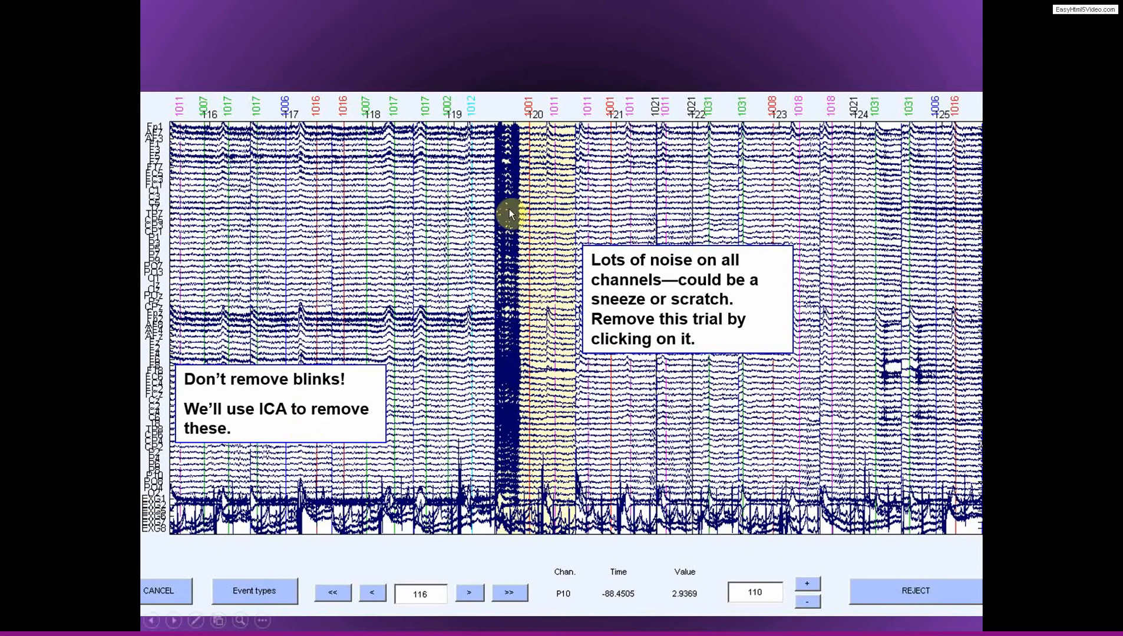
{"action": "mouse_move", "coordinate": [511, 240]}
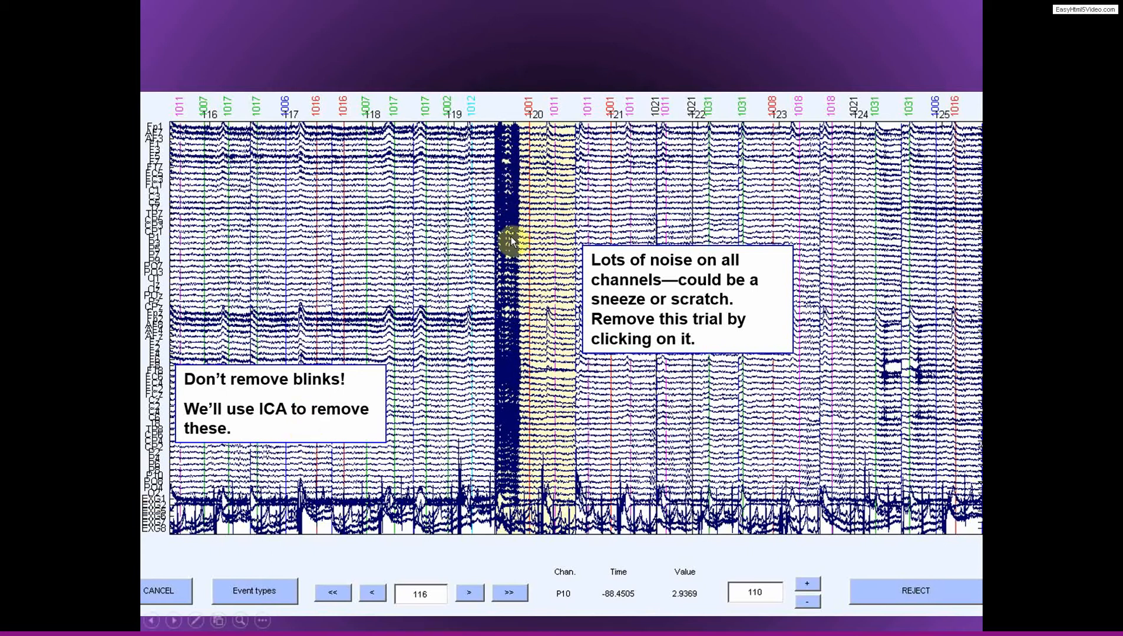
{"action": "mouse_move", "coordinate": [513, 383]}
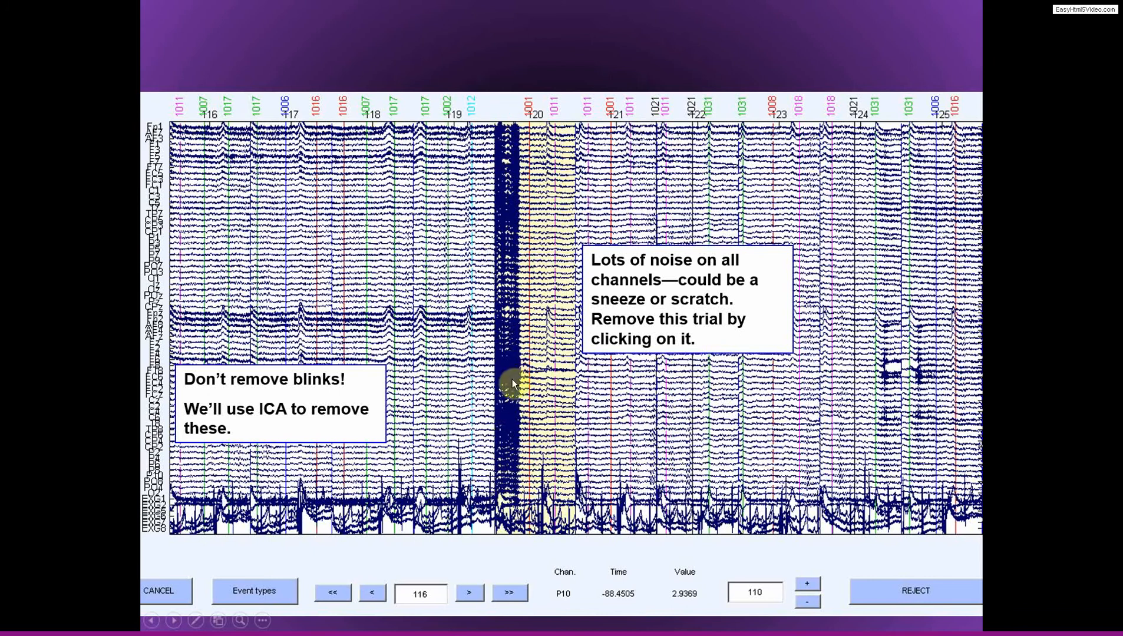
{"action": "mouse_move", "coordinate": [520, 172]}
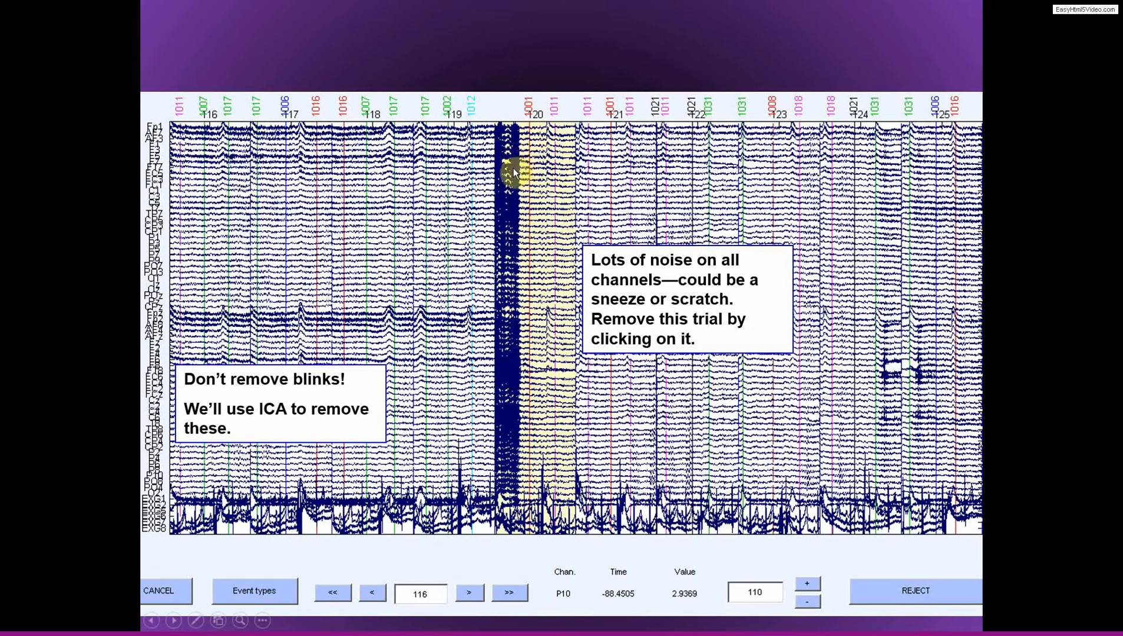
{"action": "mouse_move", "coordinate": [509, 451]}
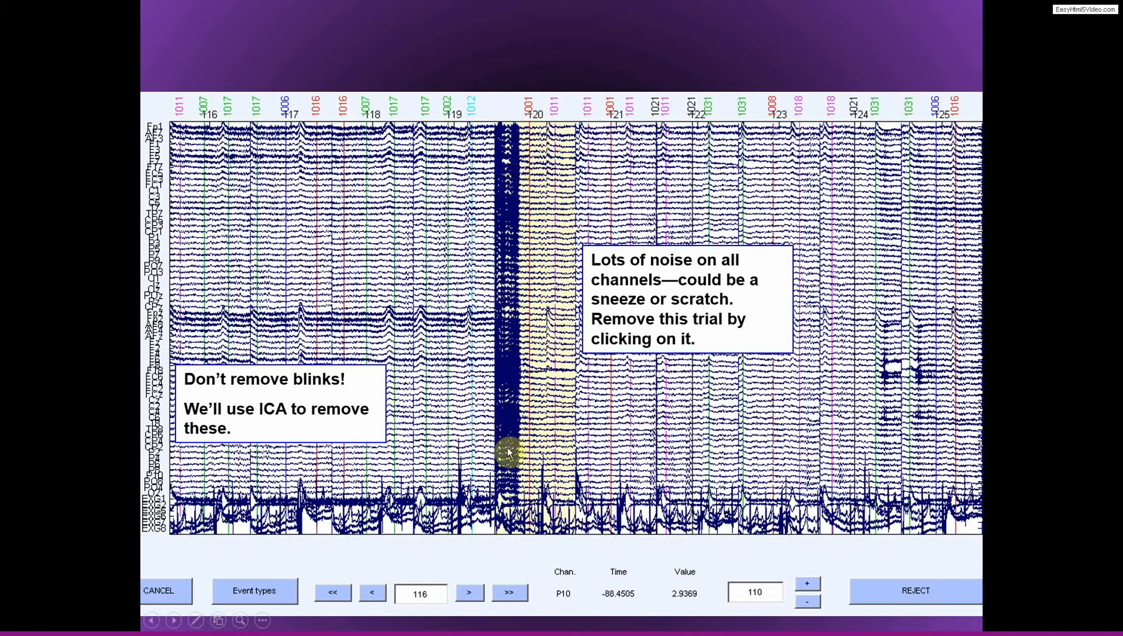
{"action": "mouse_move", "coordinate": [509, 376]}
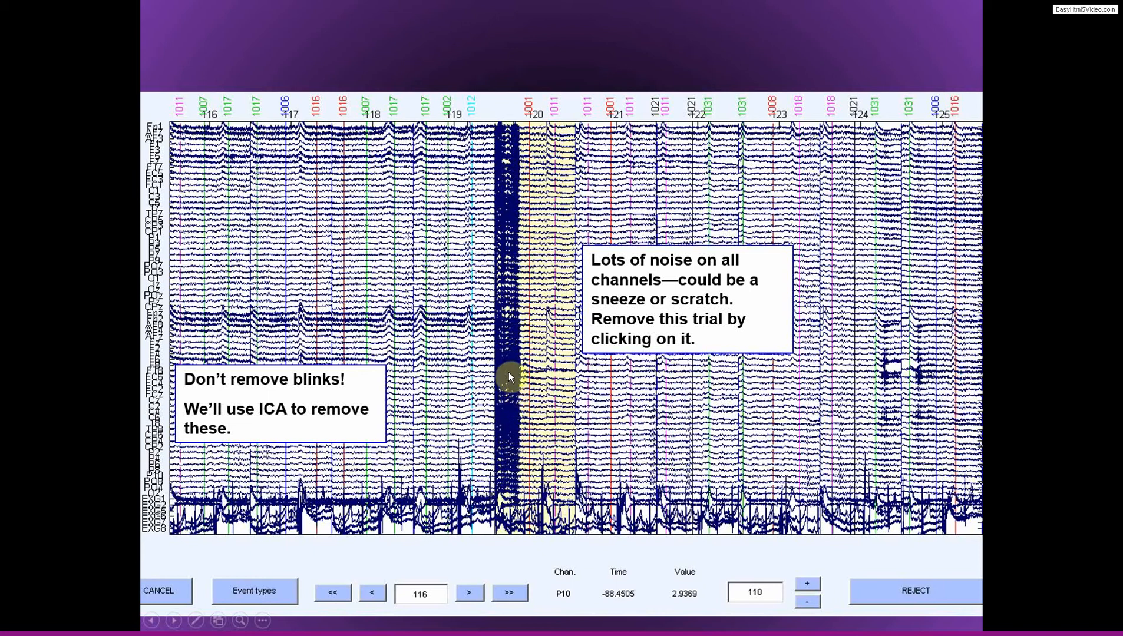
{"action": "mouse_move", "coordinate": [514, 185]}
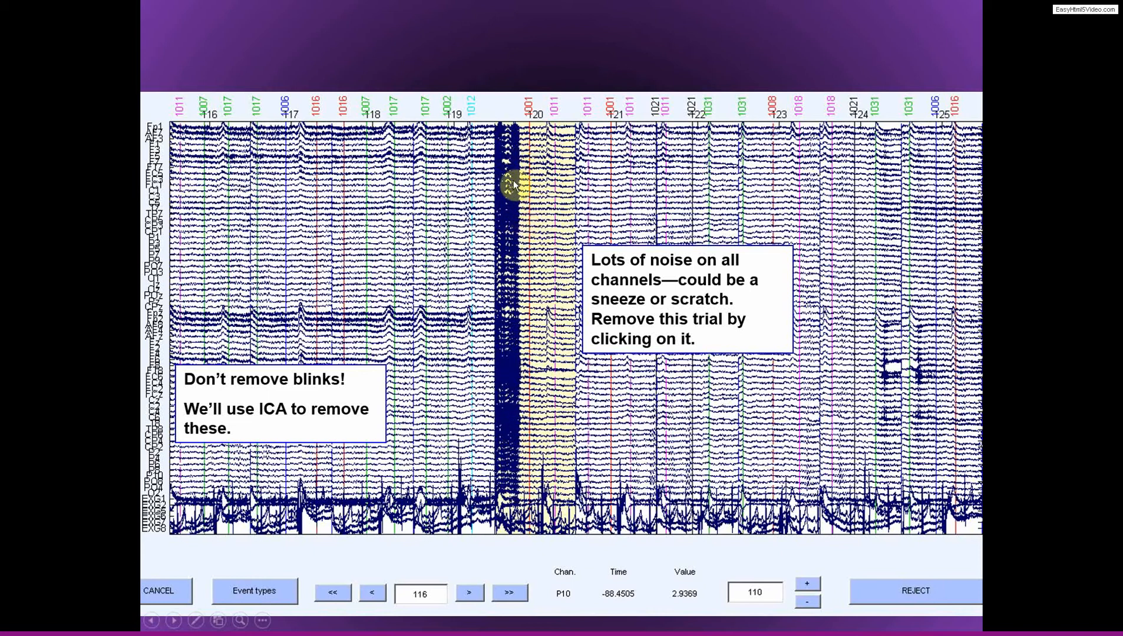
Step: Advance the slide to the epochs 296–305 view with the buffer-zone artifact note
{"action": "left_click", "coordinate": [510, 594]}
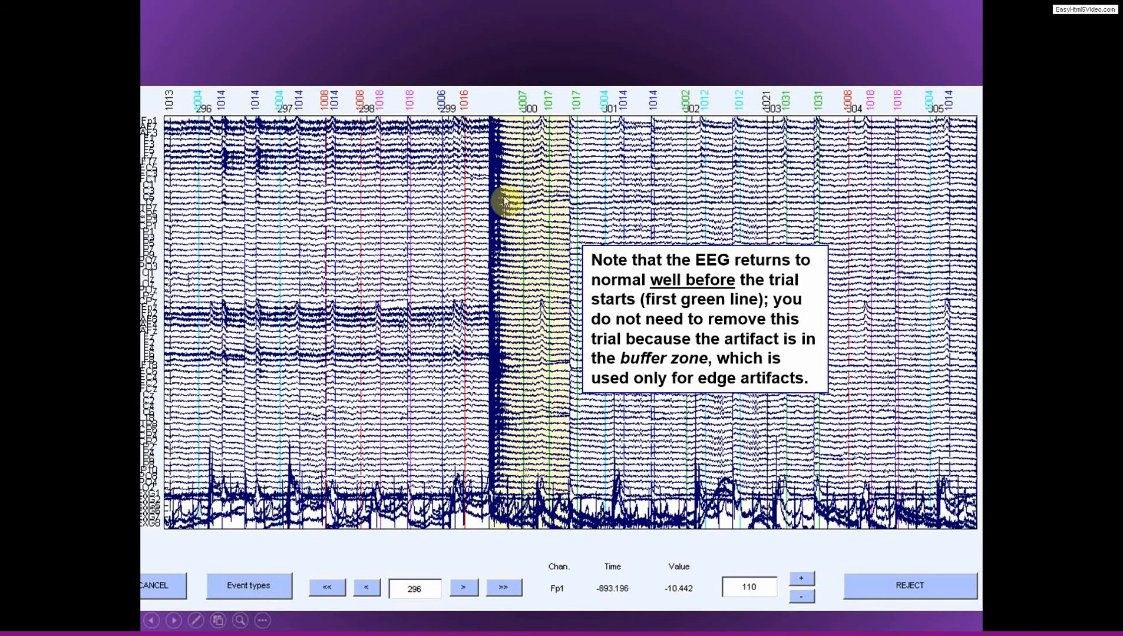
{"action": "mouse_move", "coordinate": [504, 234]}
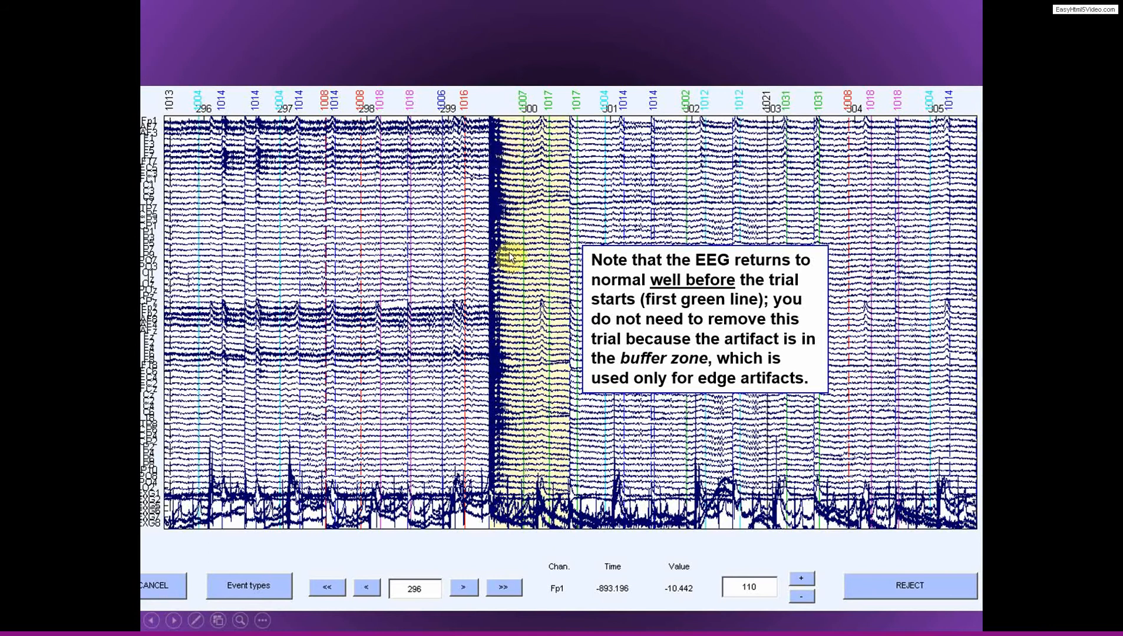
{"action": "mouse_move", "coordinate": [511, 262]}
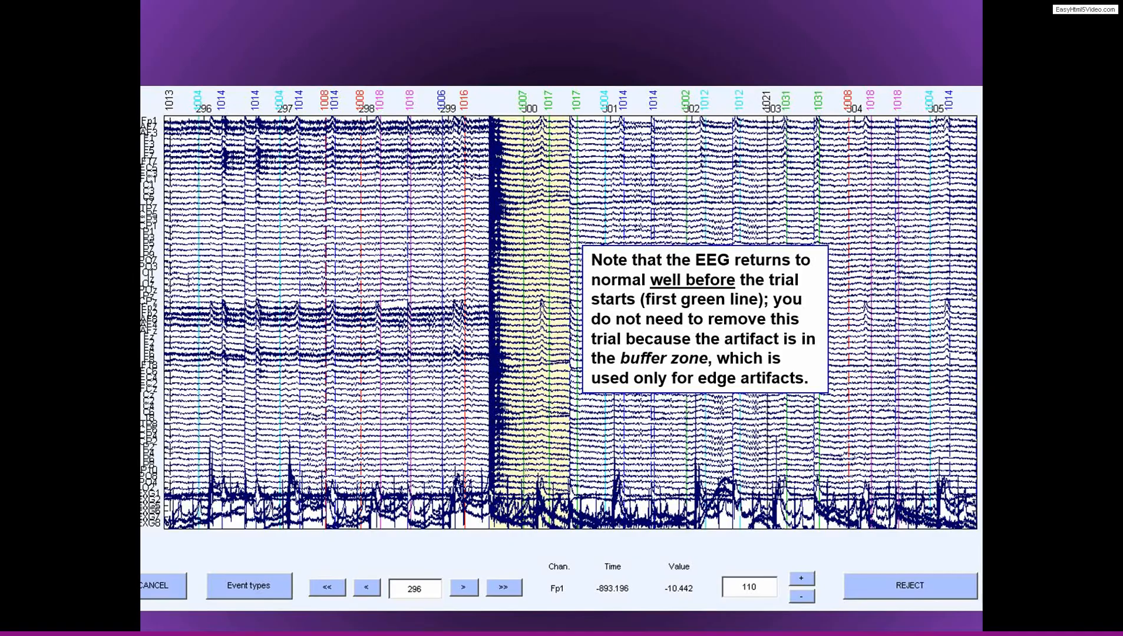
Step: Advance the slide to the two side-by-side single-epoch channel plots
{"action": "left_click", "coordinate": [503, 586]}
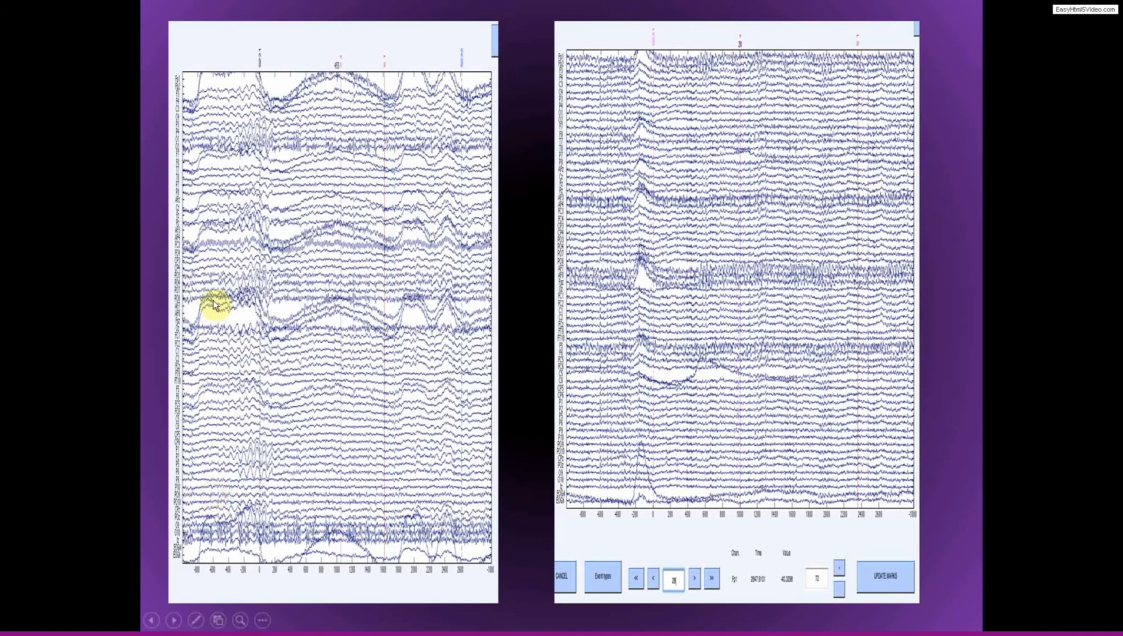
{"action": "mouse_move", "coordinate": [372, 328]}
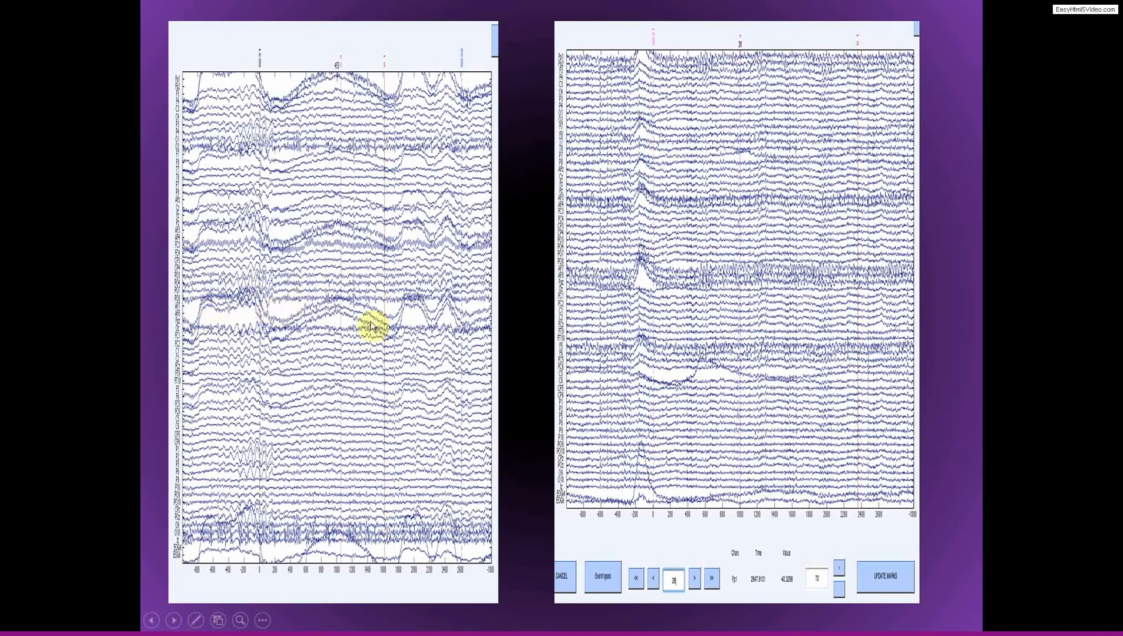
{"action": "mouse_move", "coordinate": [441, 316]}
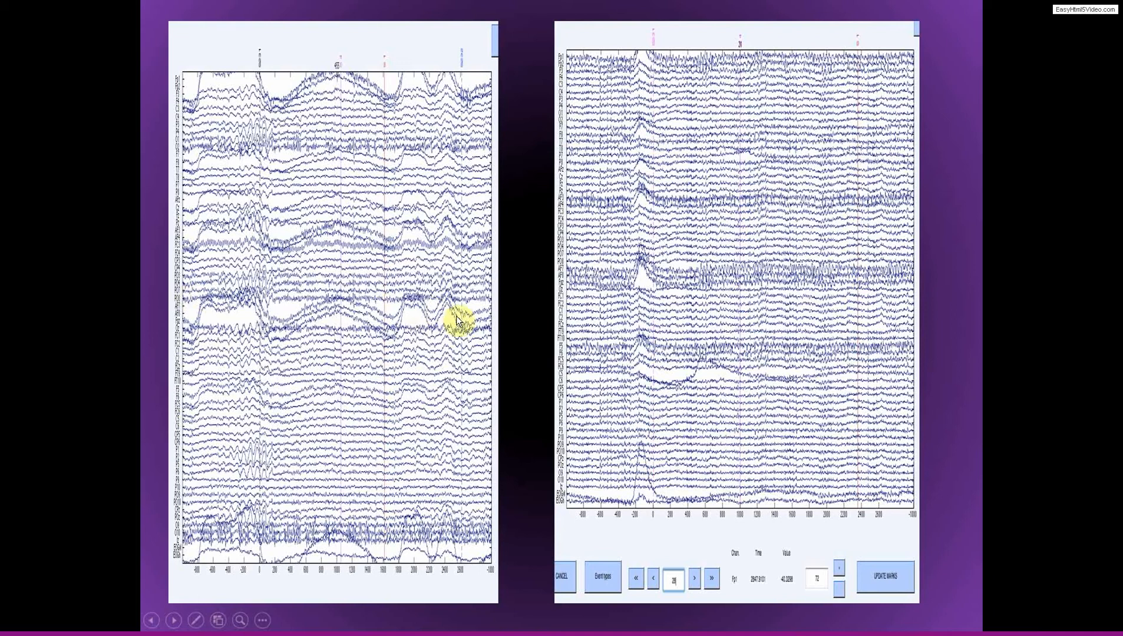
{"action": "mouse_move", "coordinate": [357, 331]}
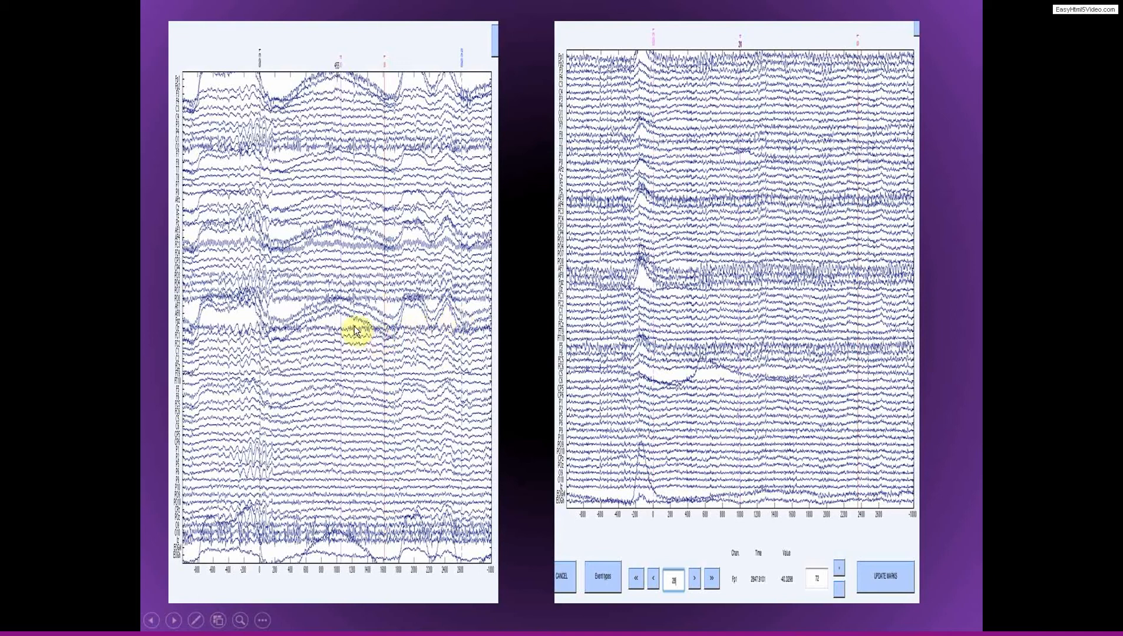
{"action": "mouse_move", "coordinate": [273, 304]}
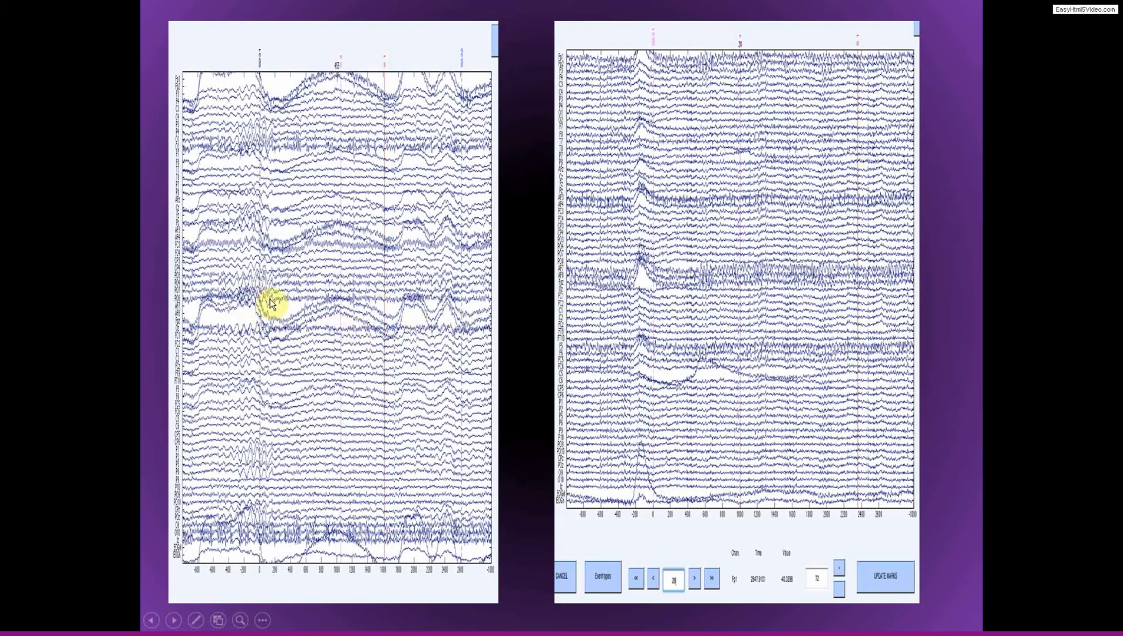
{"action": "mouse_move", "coordinate": [327, 292]}
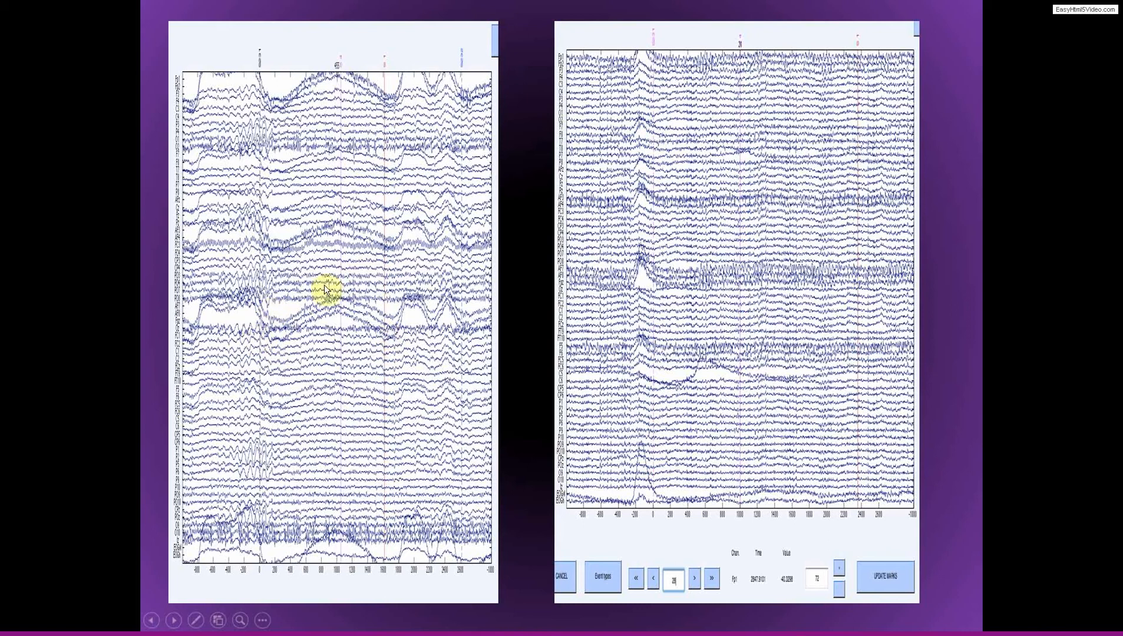
{"action": "mouse_move", "coordinate": [651, 290]}
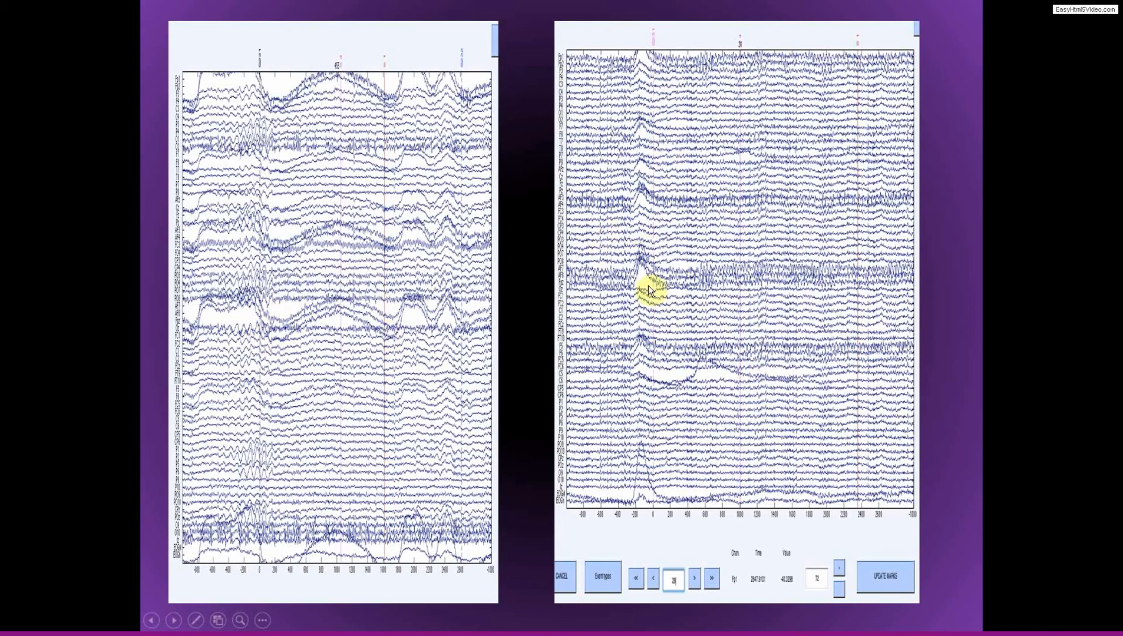
{"action": "mouse_move", "coordinate": [649, 503]}
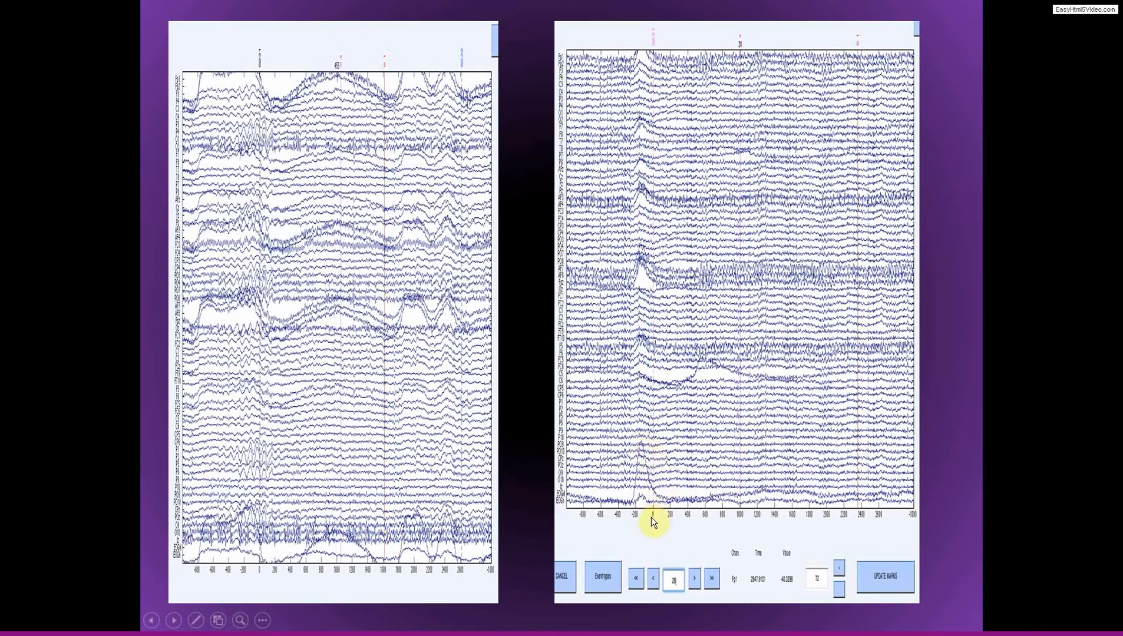
{"action": "mouse_move", "coordinate": [630, 523]}
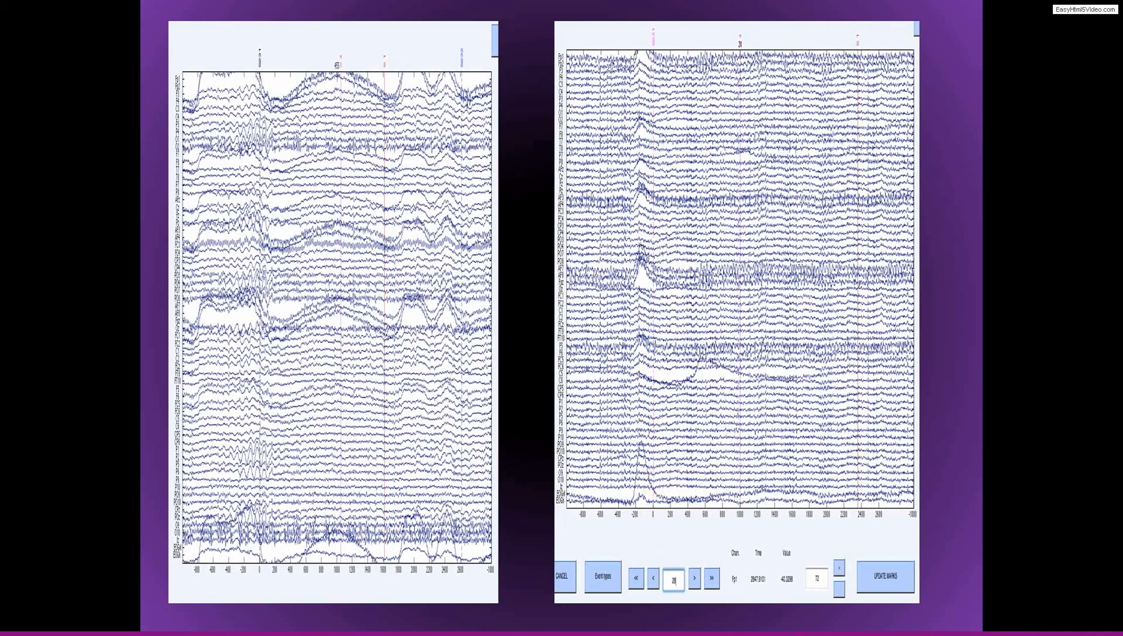
{"action": "mouse_move", "coordinate": [789, 555]}
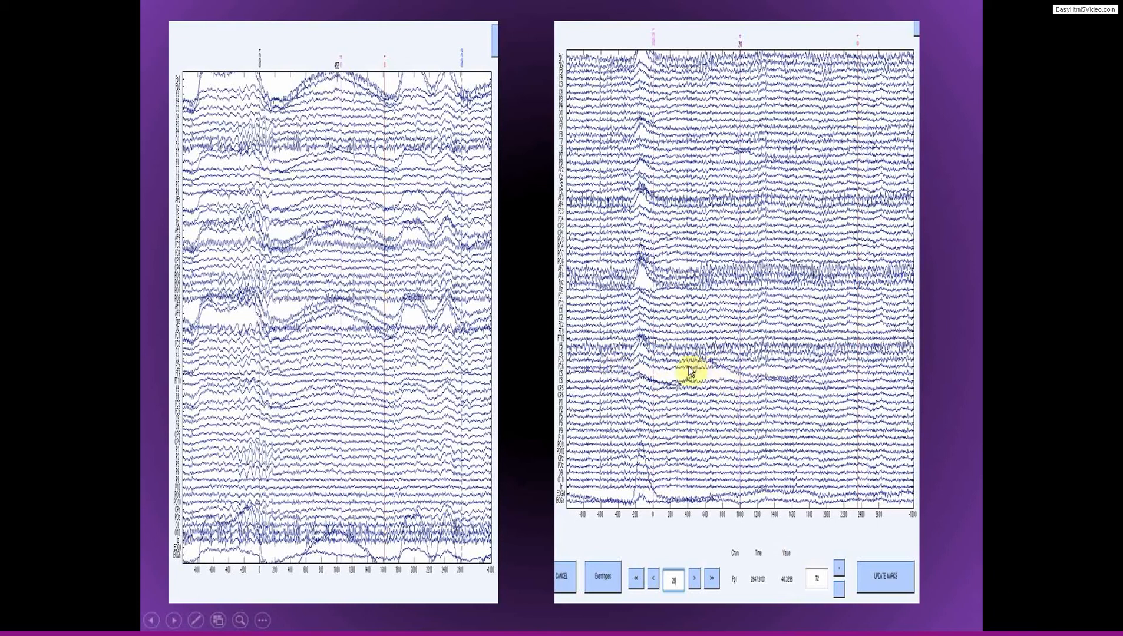
{"action": "mouse_move", "coordinate": [655, 172]}
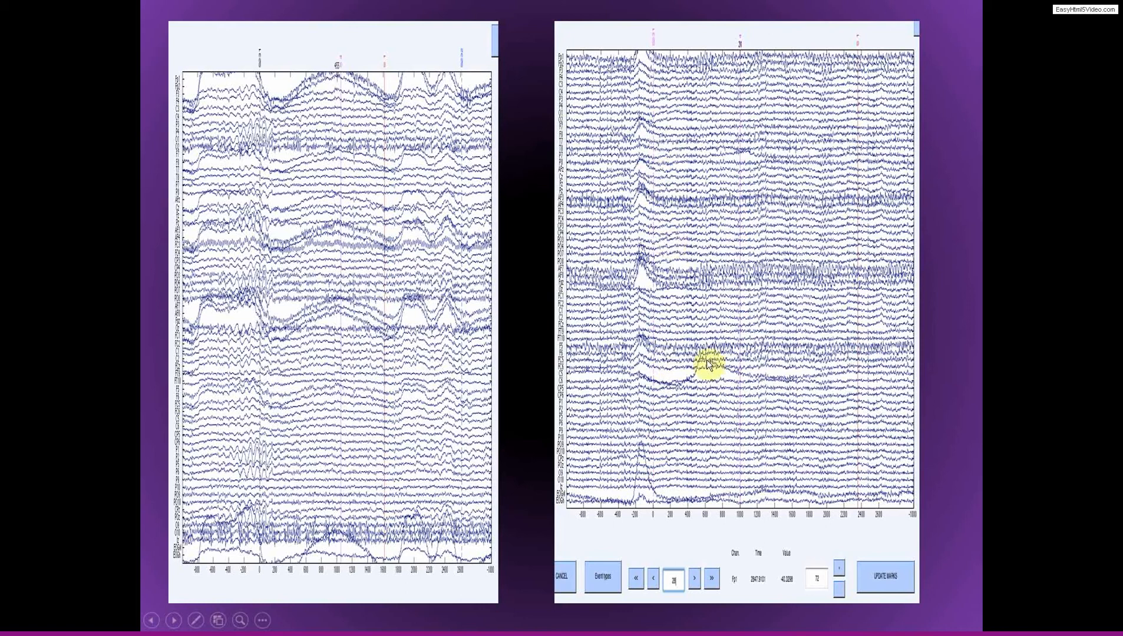
{"action": "mouse_move", "coordinate": [692, 398]}
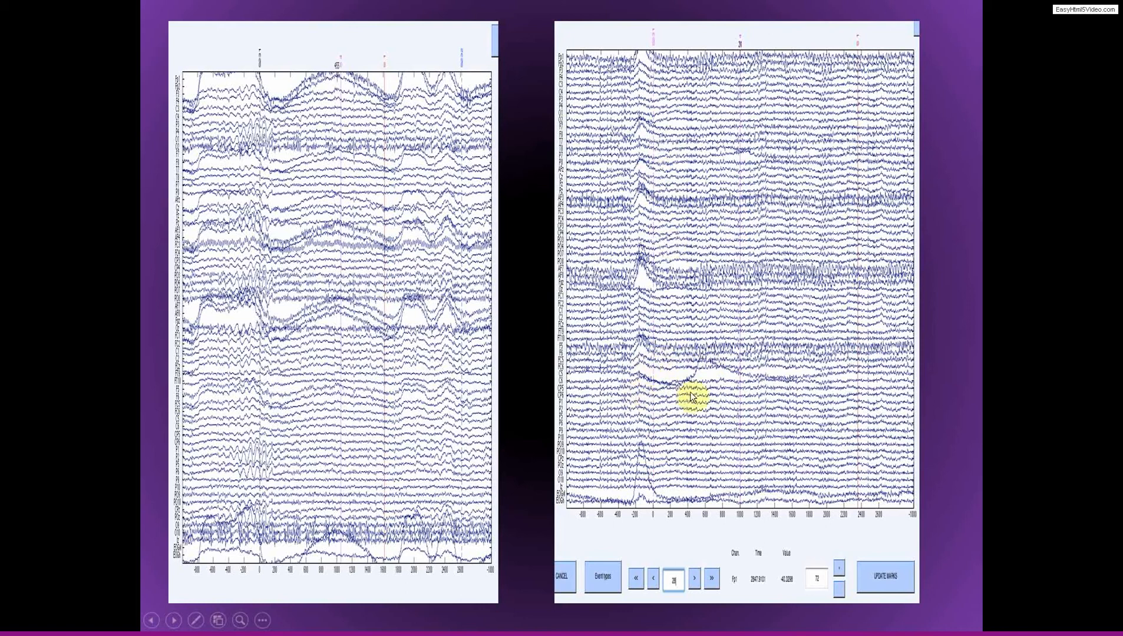
{"action": "mouse_move", "coordinate": [654, 443]}
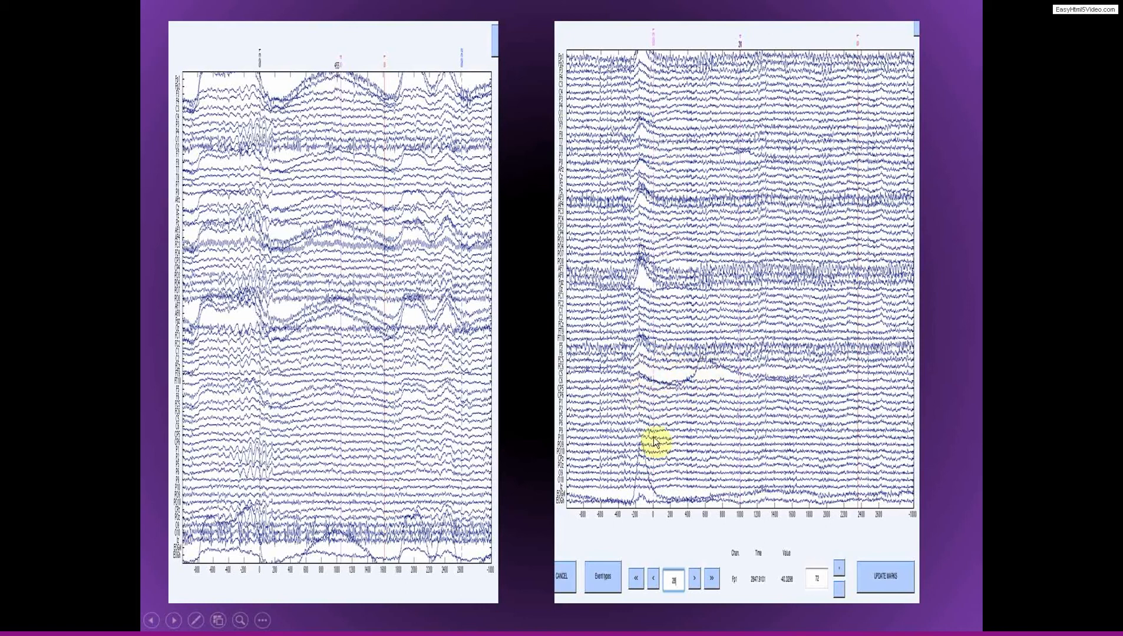
{"action": "mouse_move", "coordinate": [680, 373]}
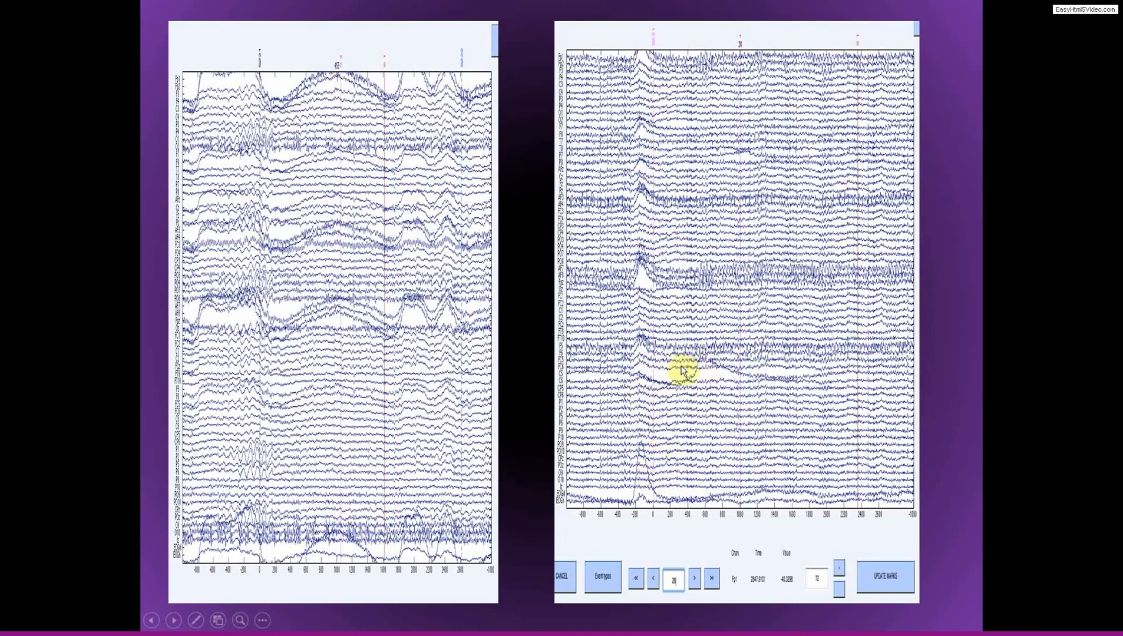
{"action": "mouse_move", "coordinate": [677, 358]}
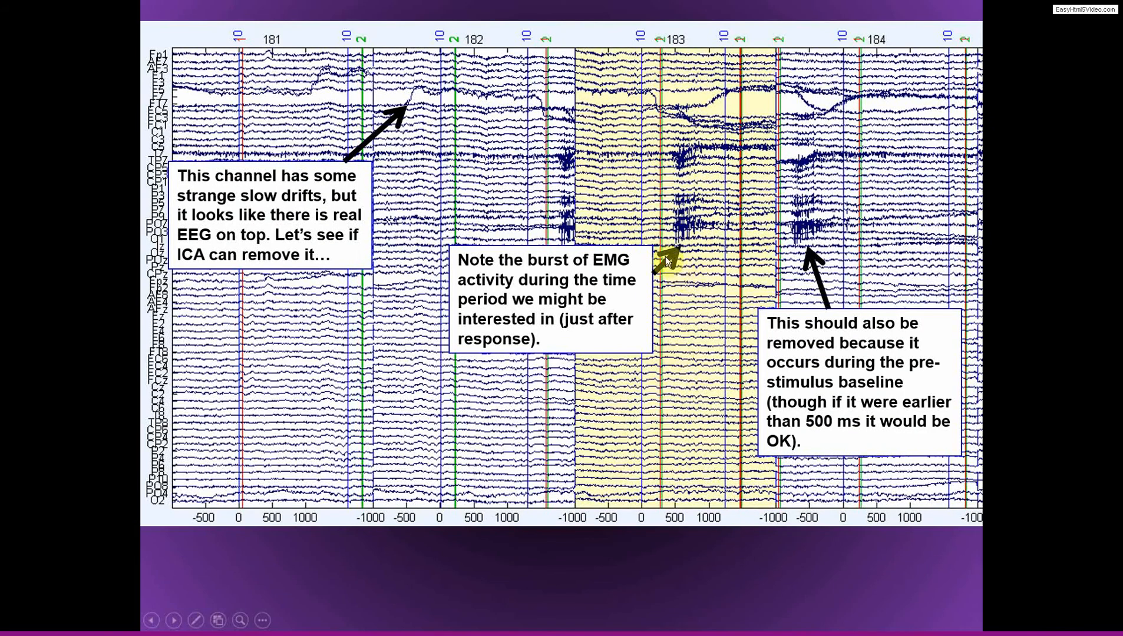
{"action": "mouse_move", "coordinate": [341, 162]}
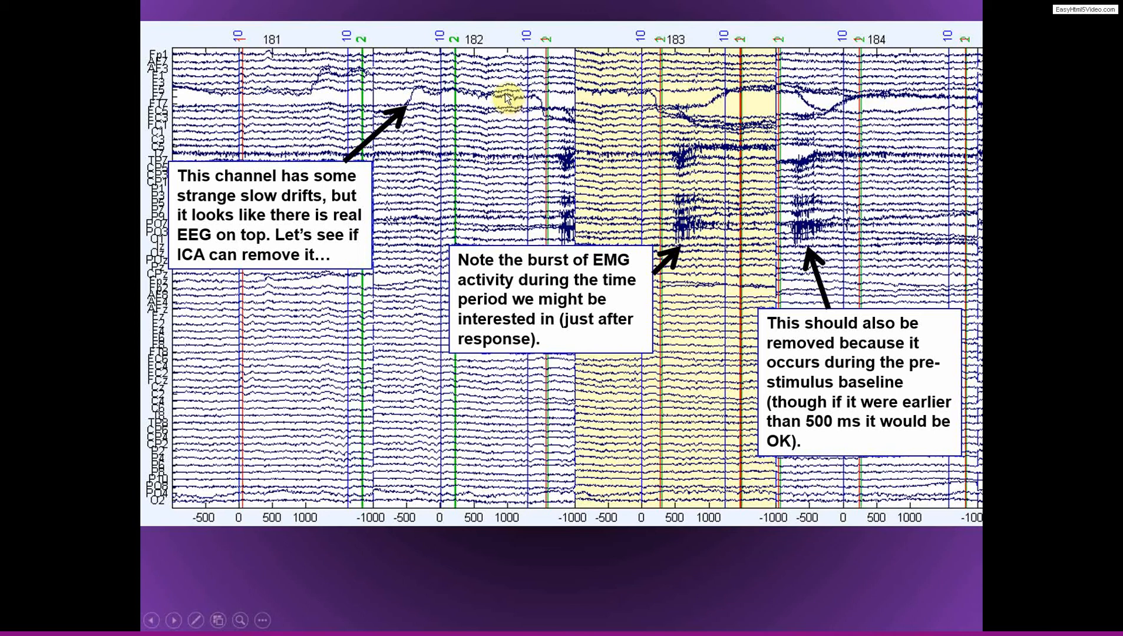
{"action": "mouse_move", "coordinate": [423, 93]}
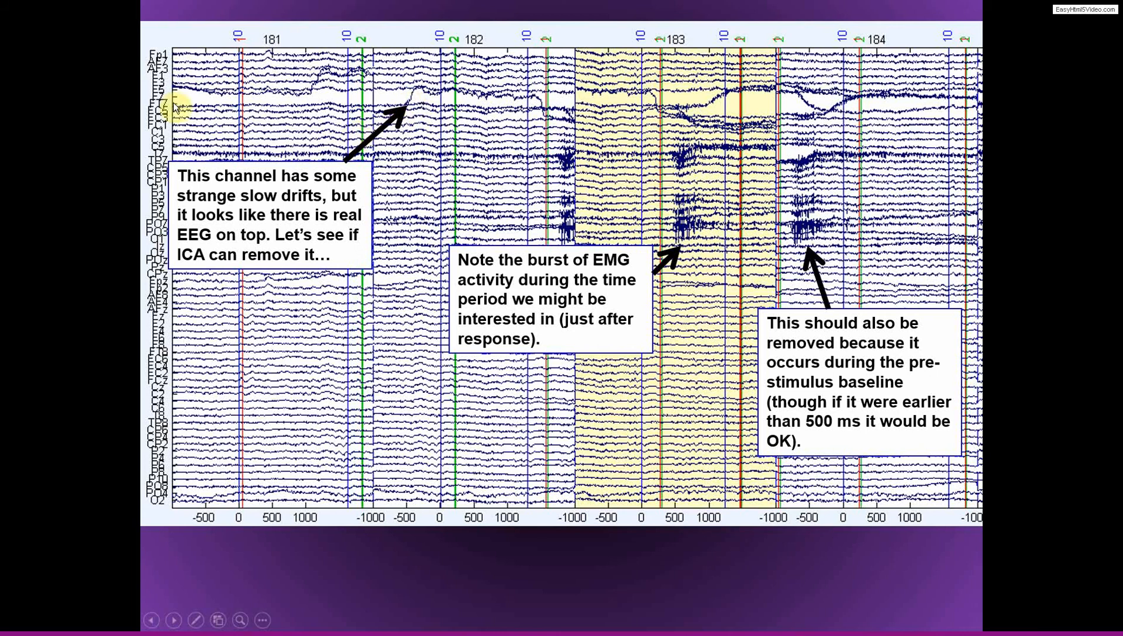
{"action": "mouse_move", "coordinate": [400, 107]}
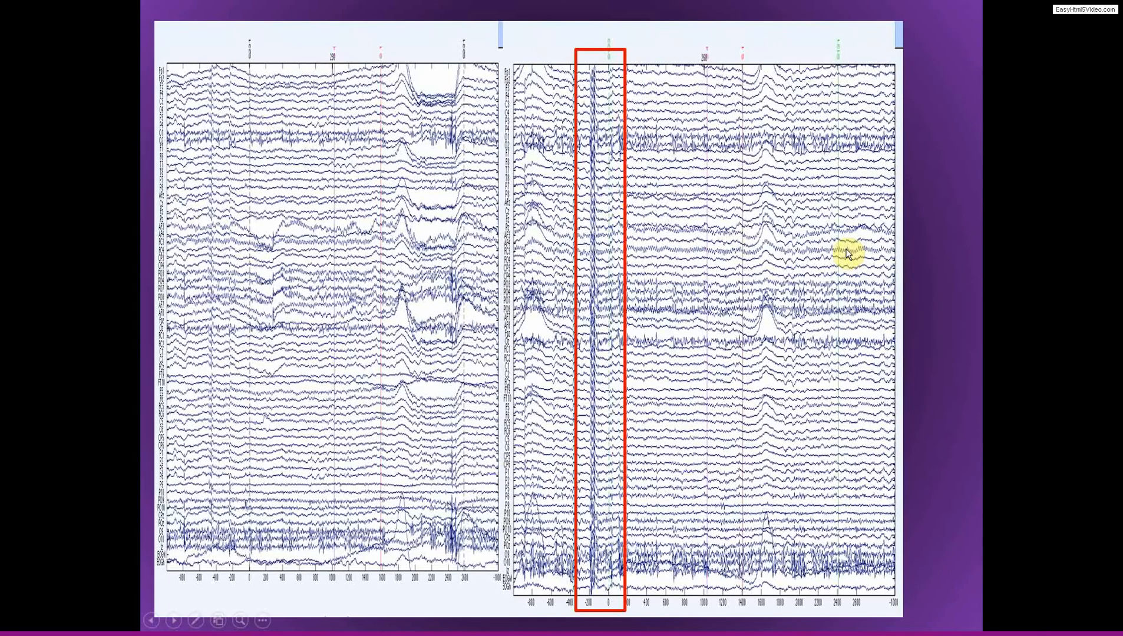
{"action": "mouse_move", "coordinate": [597, 217]}
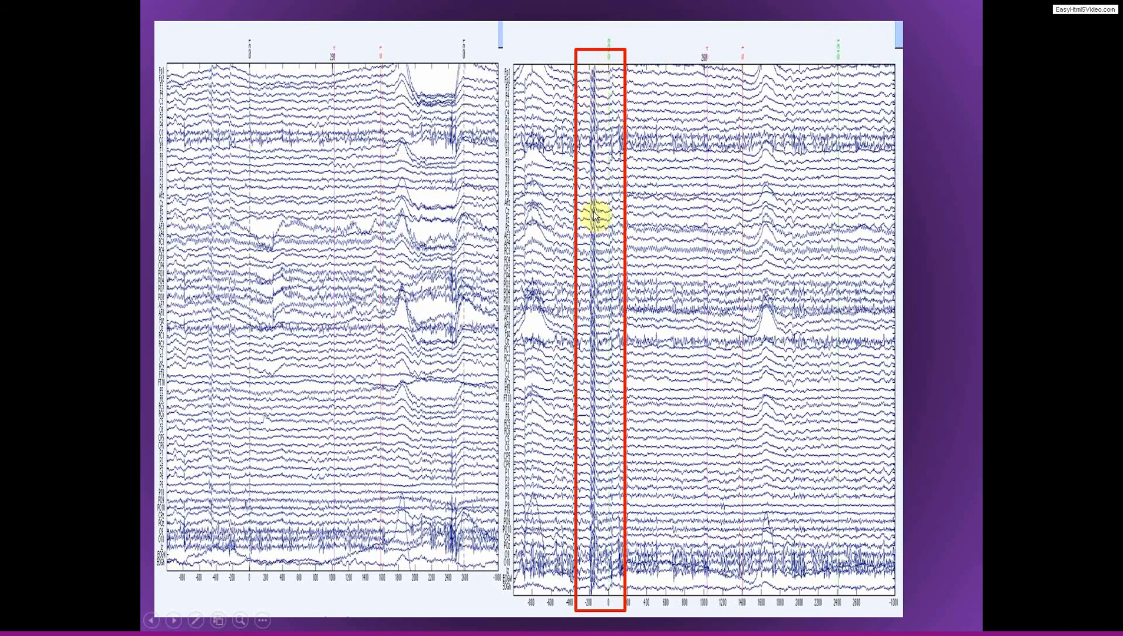
{"action": "mouse_move", "coordinate": [594, 562]}
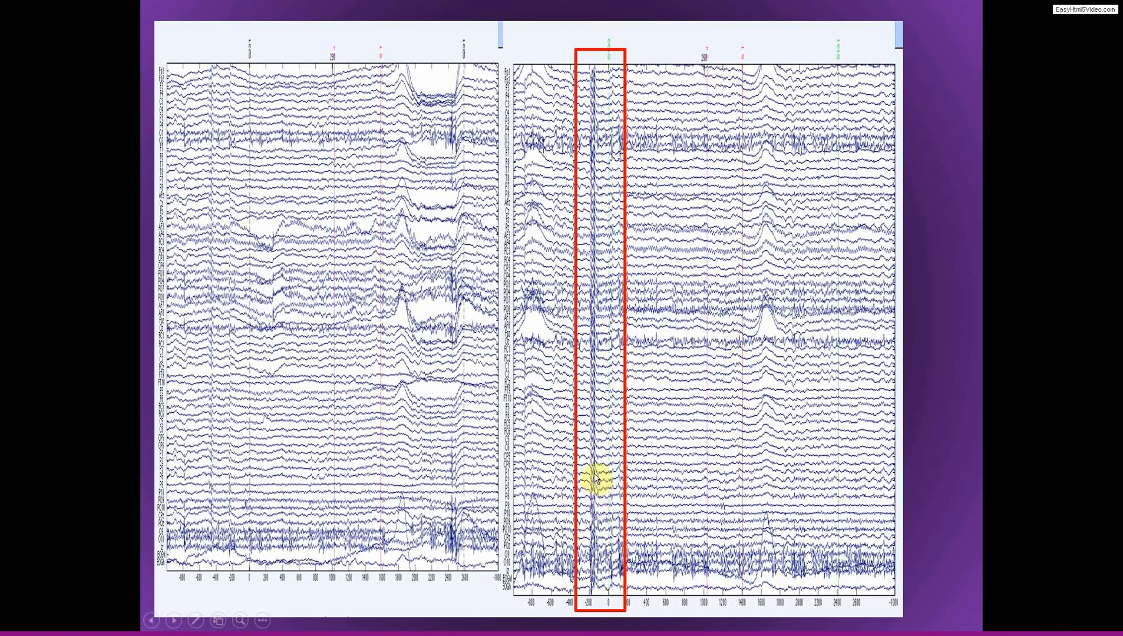
{"action": "mouse_move", "coordinate": [596, 448]}
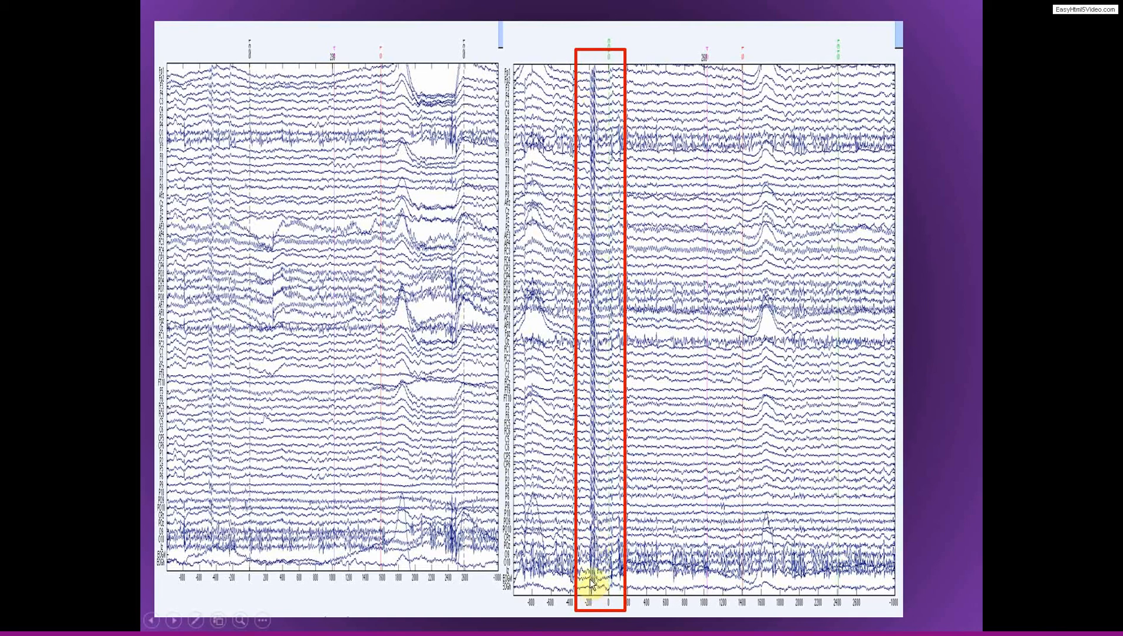
{"action": "mouse_move", "coordinate": [561, 476]}
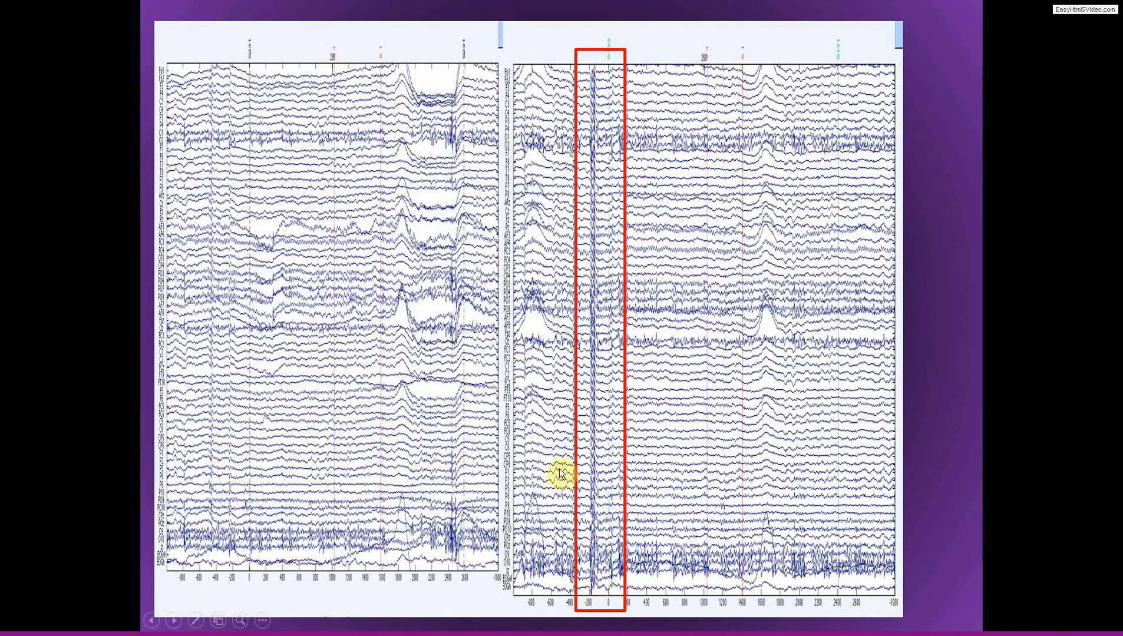
{"action": "mouse_move", "coordinate": [590, 448]}
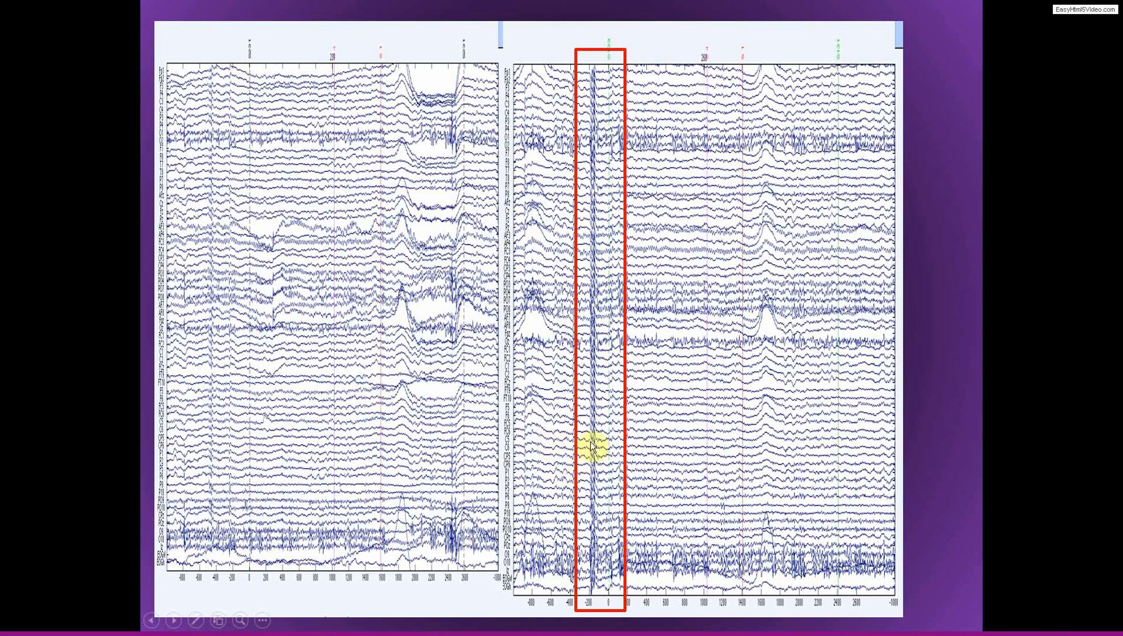
{"action": "mouse_move", "coordinate": [604, 453]}
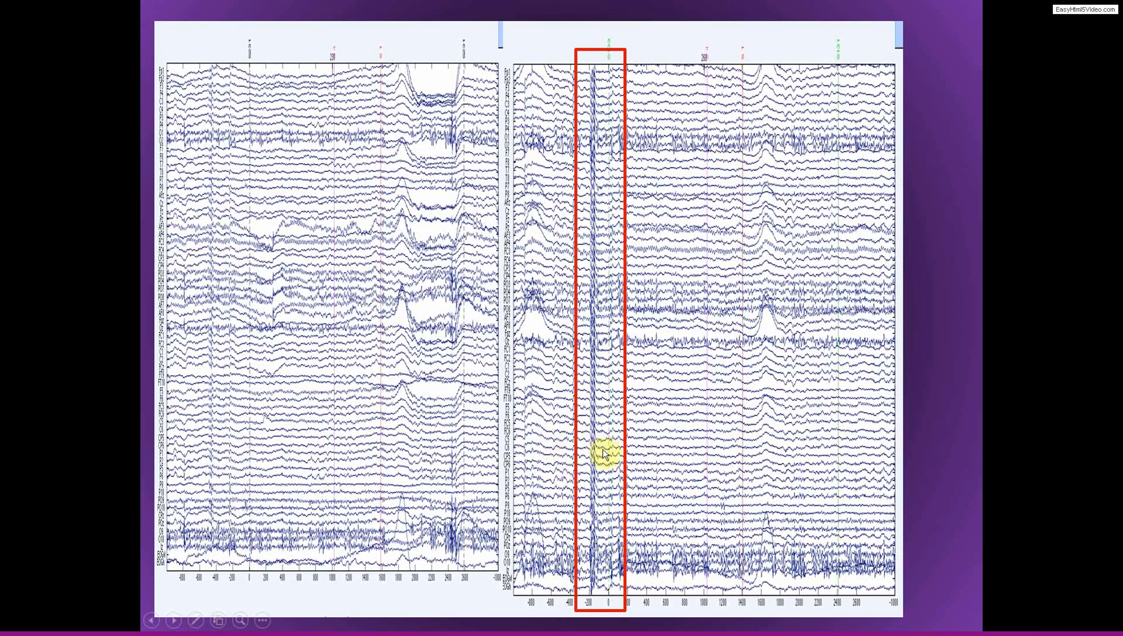
{"action": "mouse_move", "coordinate": [569, 237]}
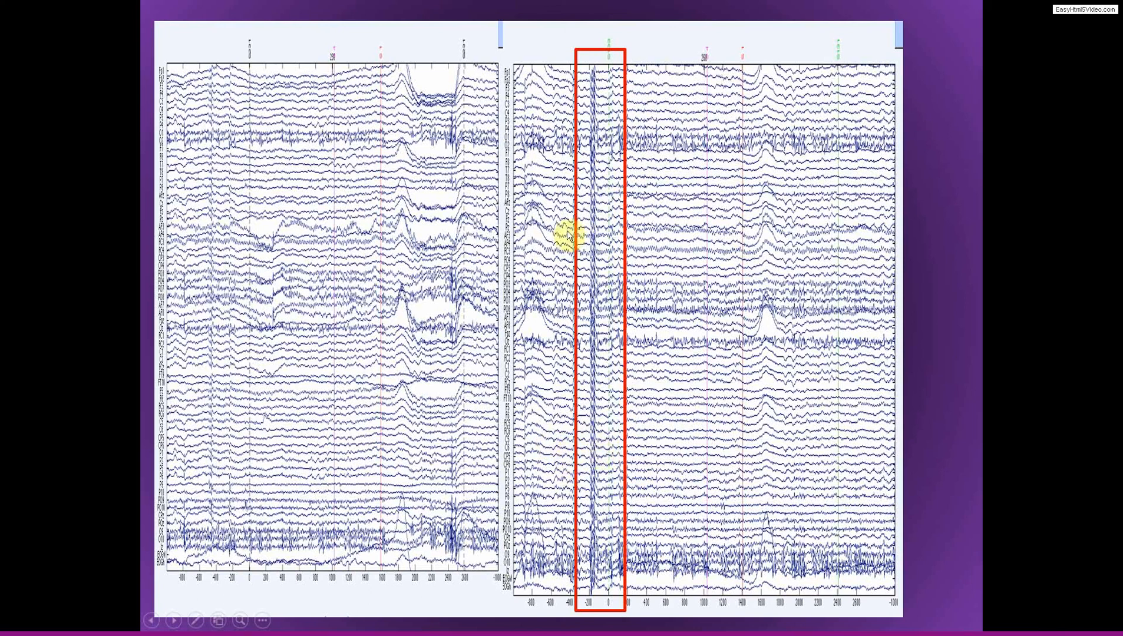
{"action": "mouse_move", "coordinate": [609, 472]}
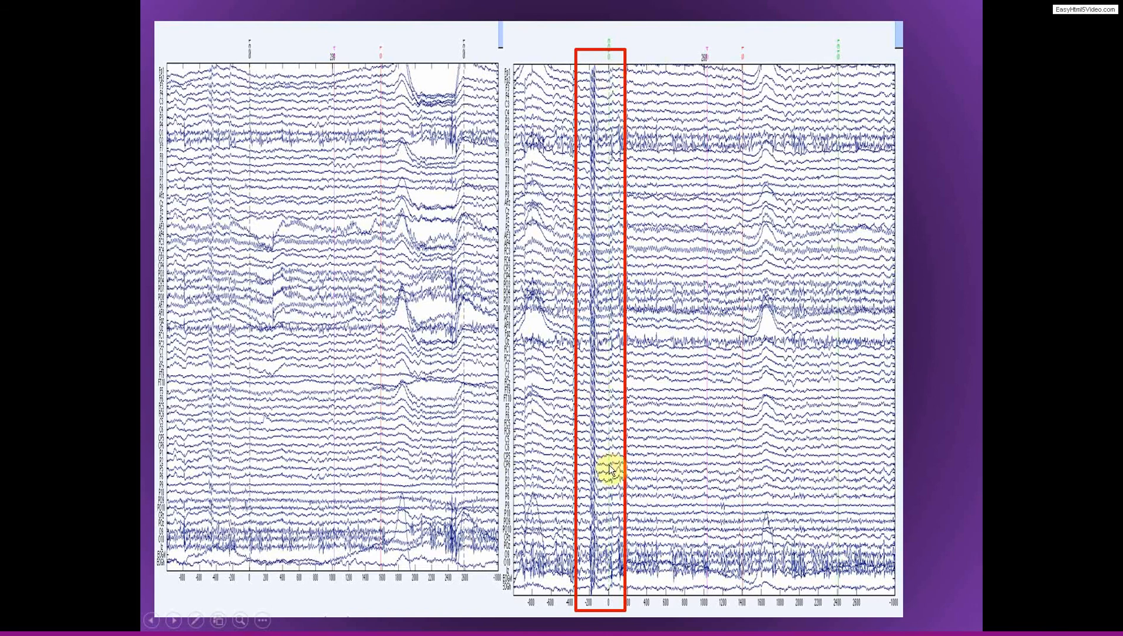
{"action": "mouse_move", "coordinate": [593, 396]}
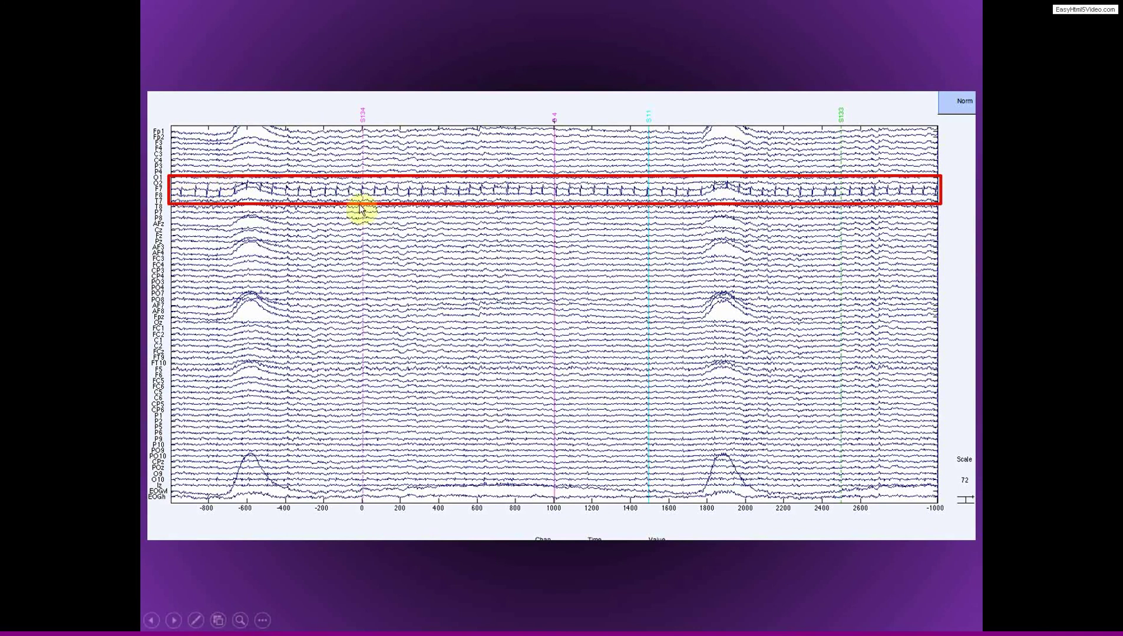
{"action": "mouse_move", "coordinate": [472, 197]}
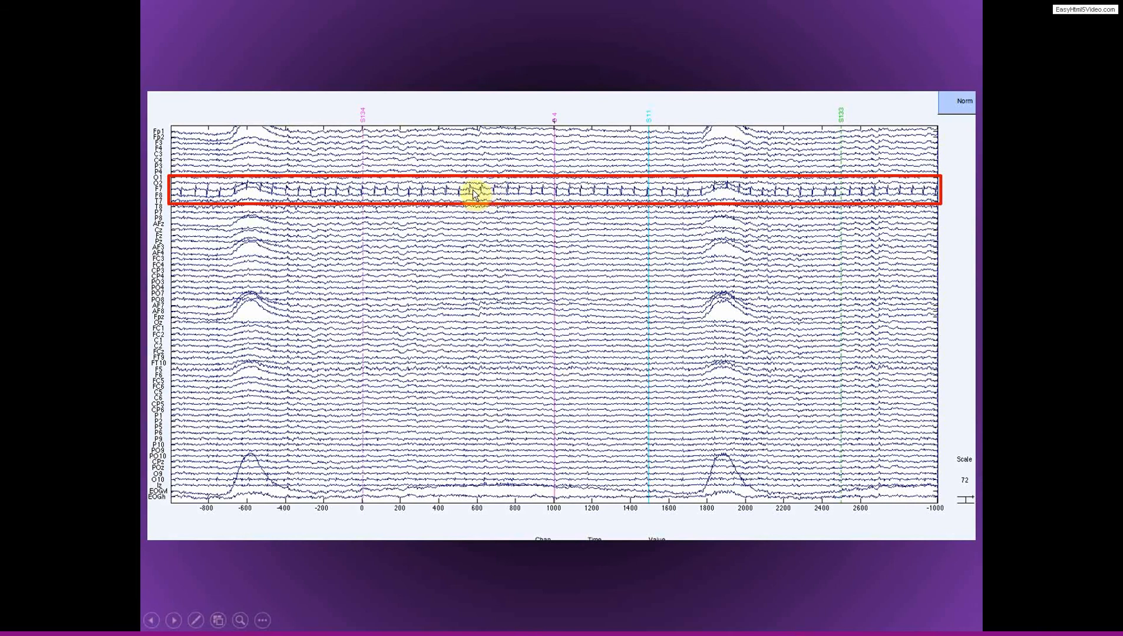
{"action": "mouse_move", "coordinate": [434, 206]}
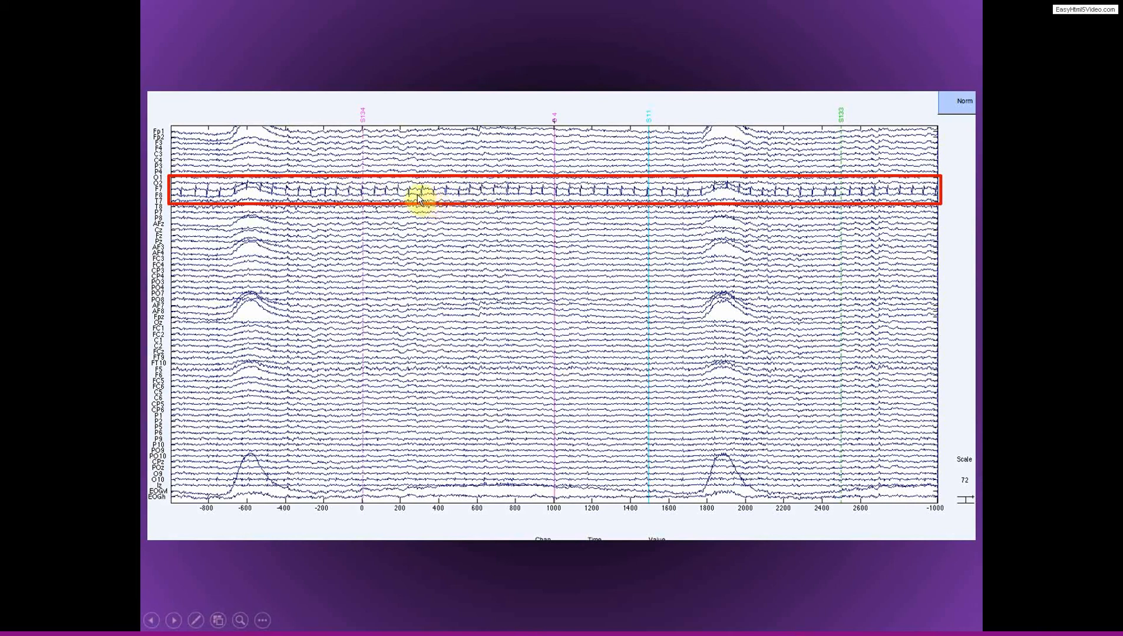
{"action": "mouse_move", "coordinate": [379, 192]}
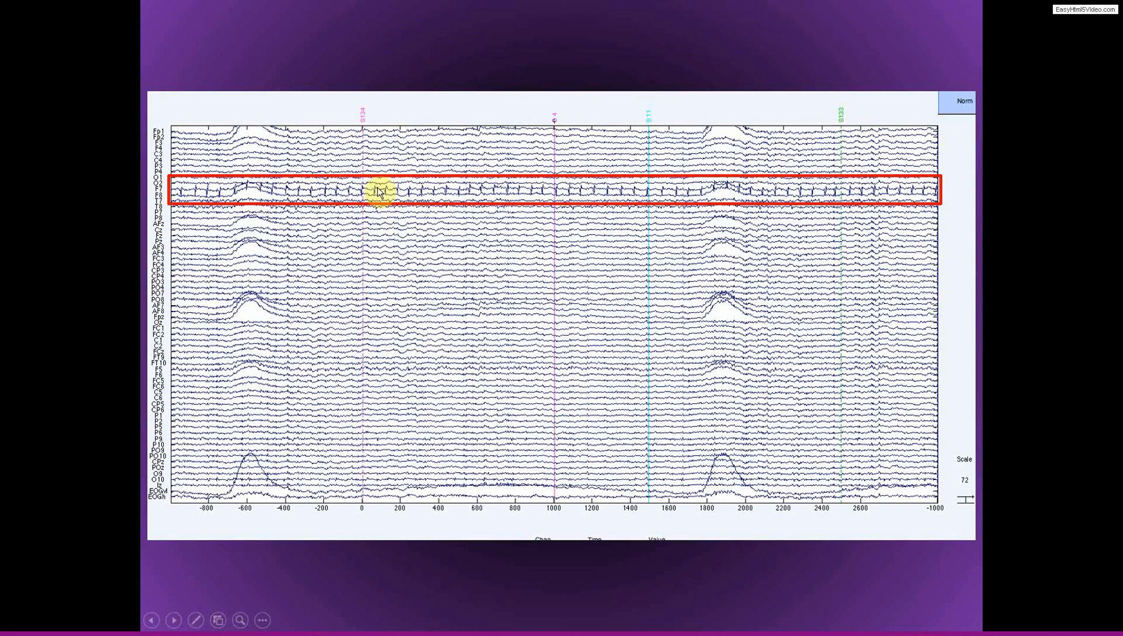
{"action": "mouse_move", "coordinate": [446, 206]}
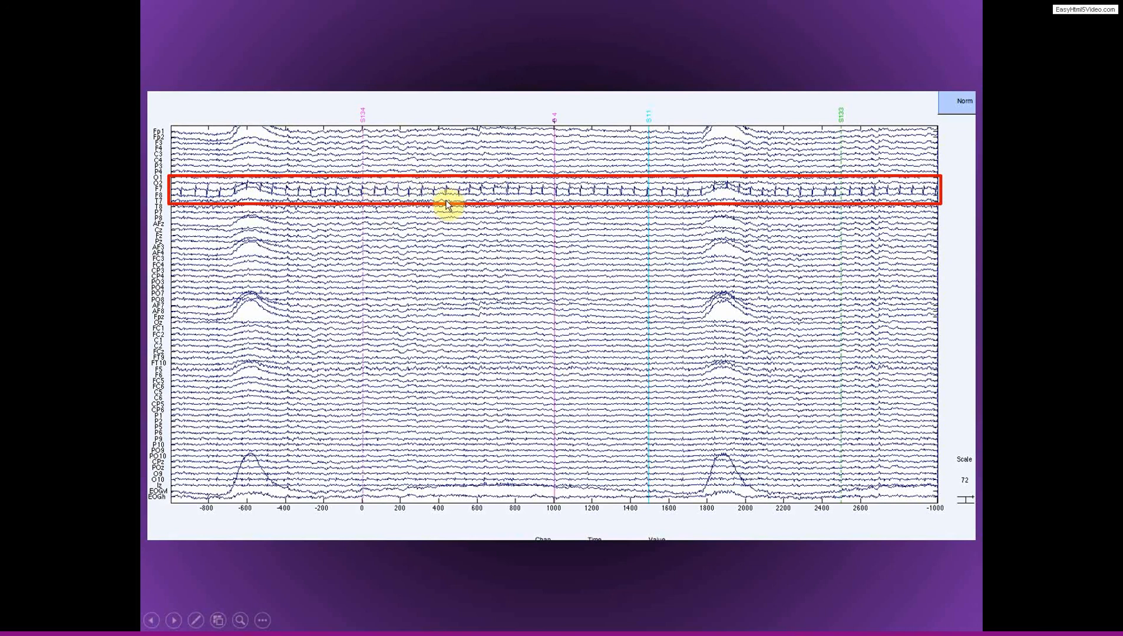
{"action": "mouse_move", "coordinate": [448, 198]}
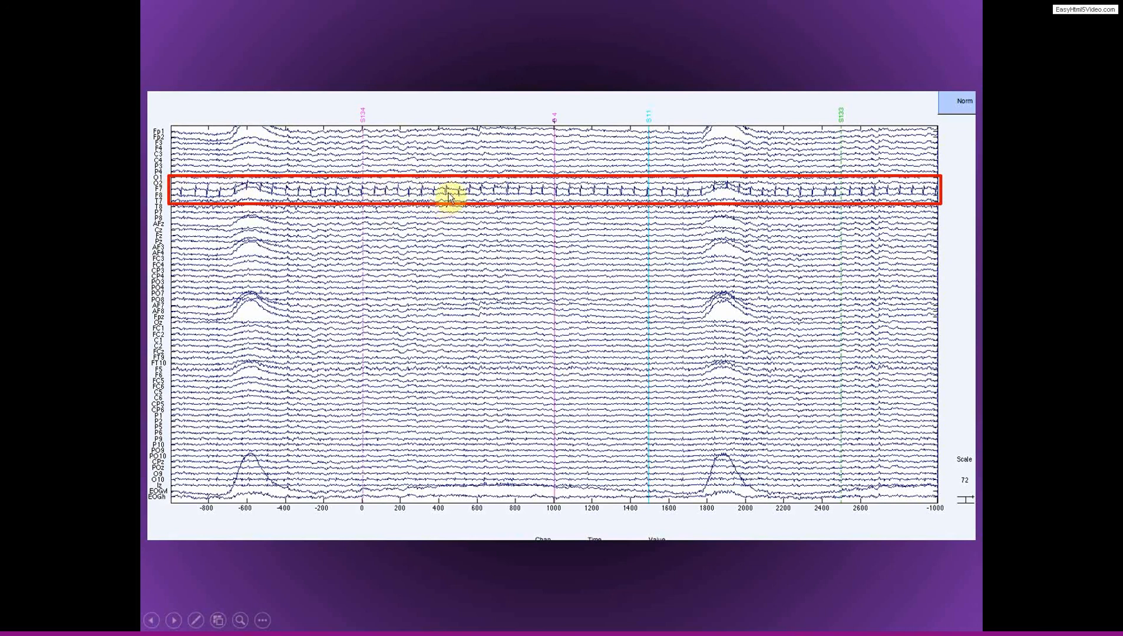
{"action": "mouse_move", "coordinate": [362, 192]}
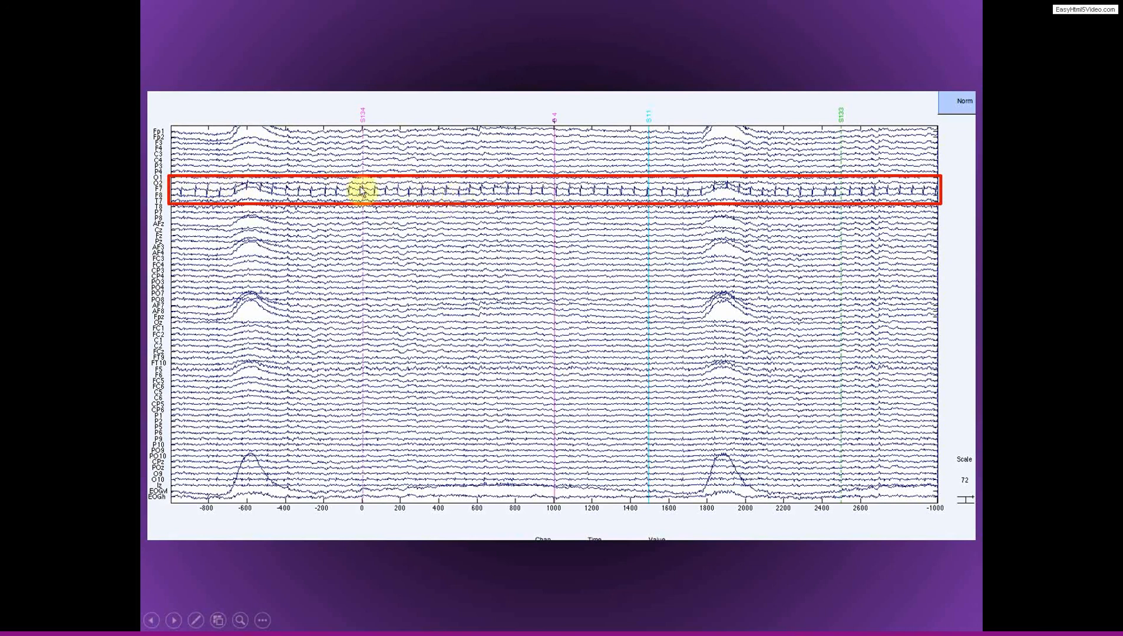